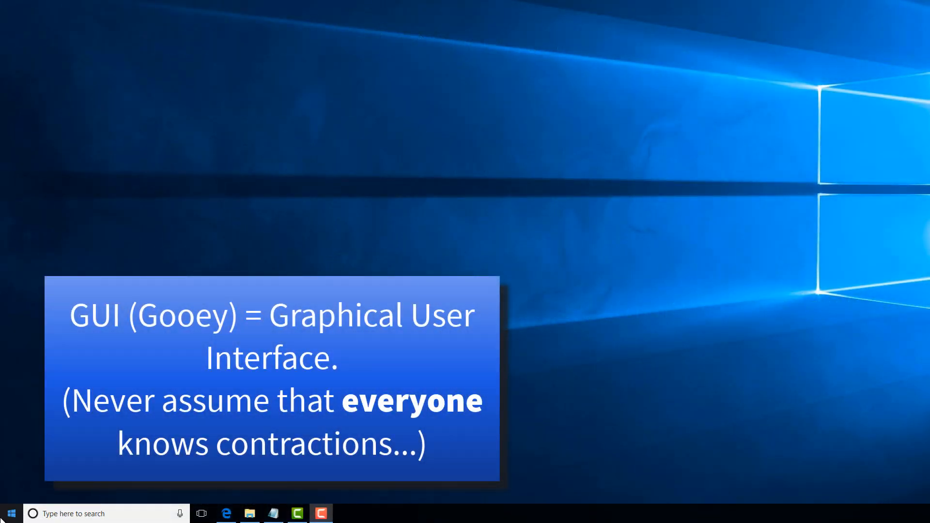
# Open System properties for This PC from the Start menu
pyautogui.click(10, 513)
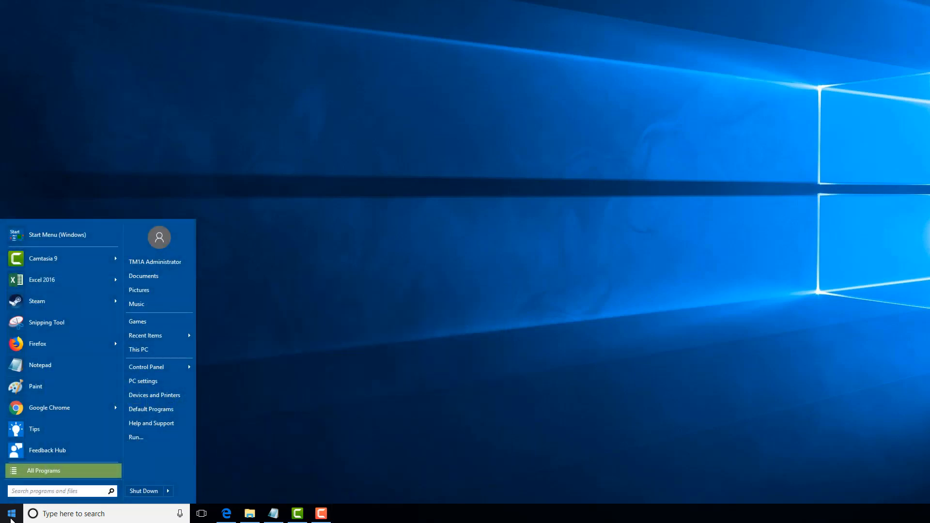
pyautogui.moveTo(299, 368)
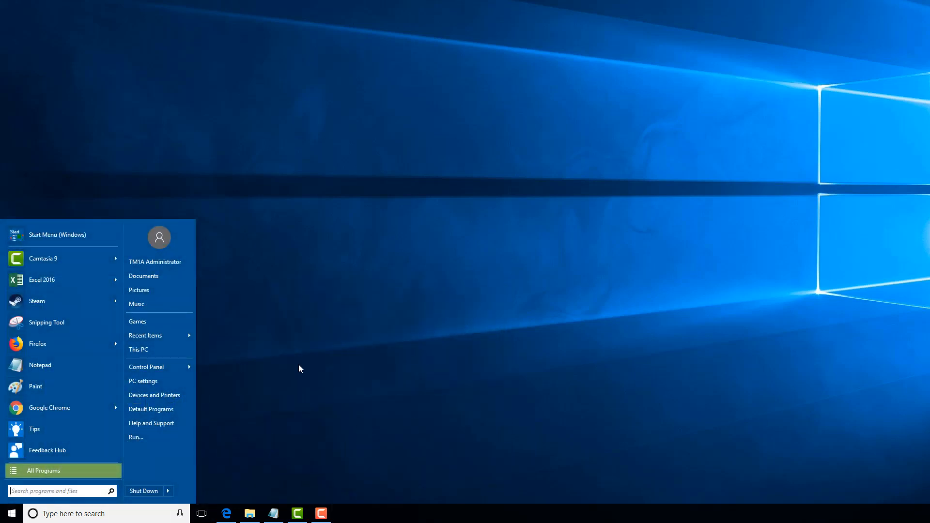
pyautogui.rightClick(138, 349)
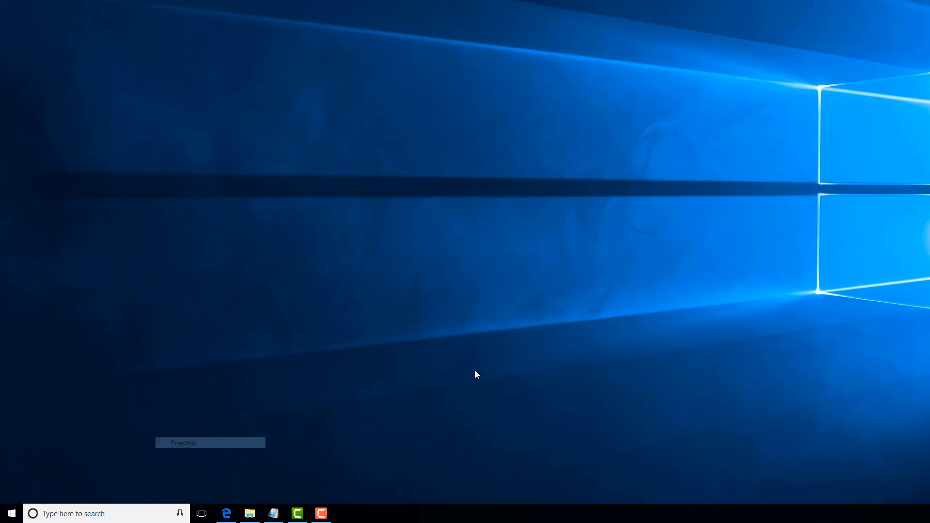
pyautogui.click(184, 442)
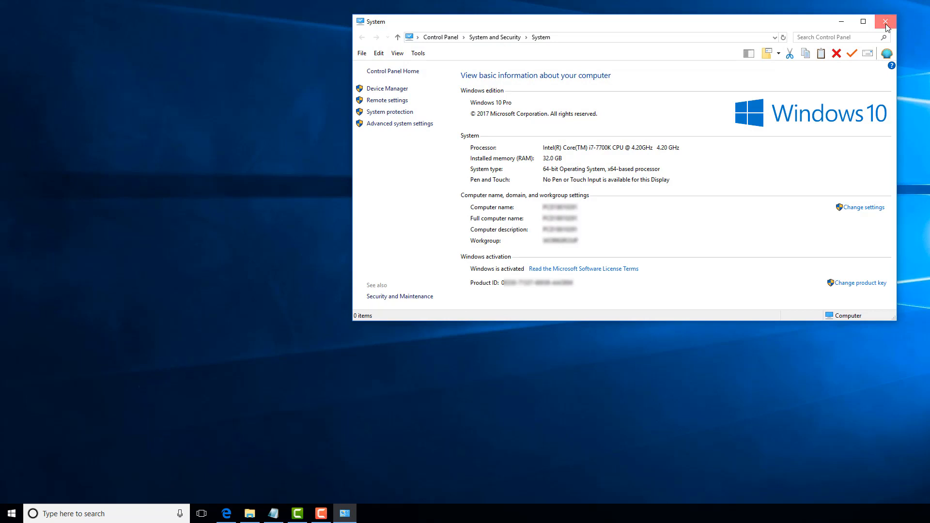
# Close System, search Start for 'This Pc' and open the result's Properties
pyautogui.click(885, 23)
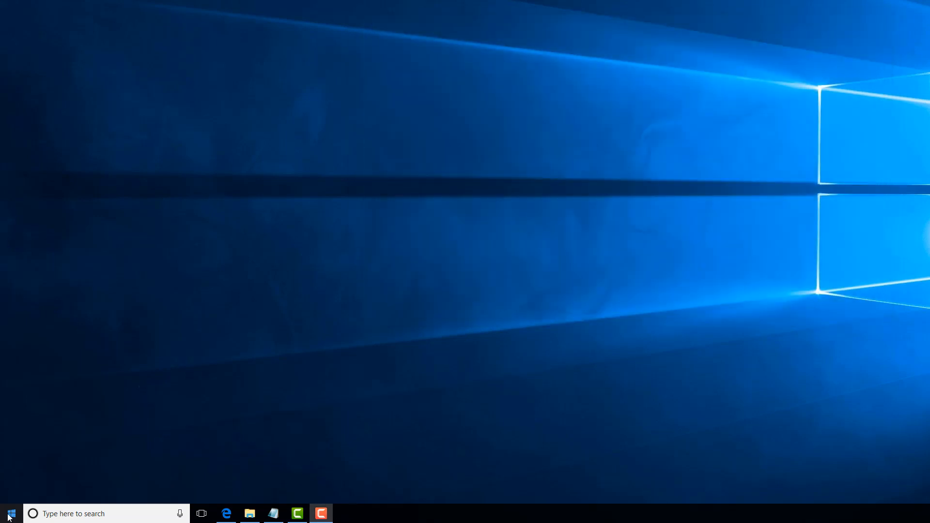
pyautogui.click(8, 513)
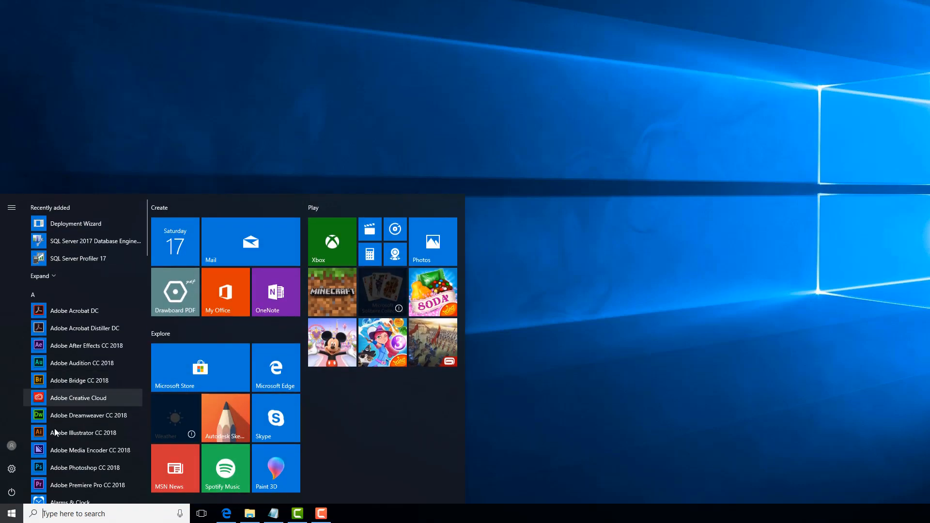
pyautogui.moveTo(448, 389)
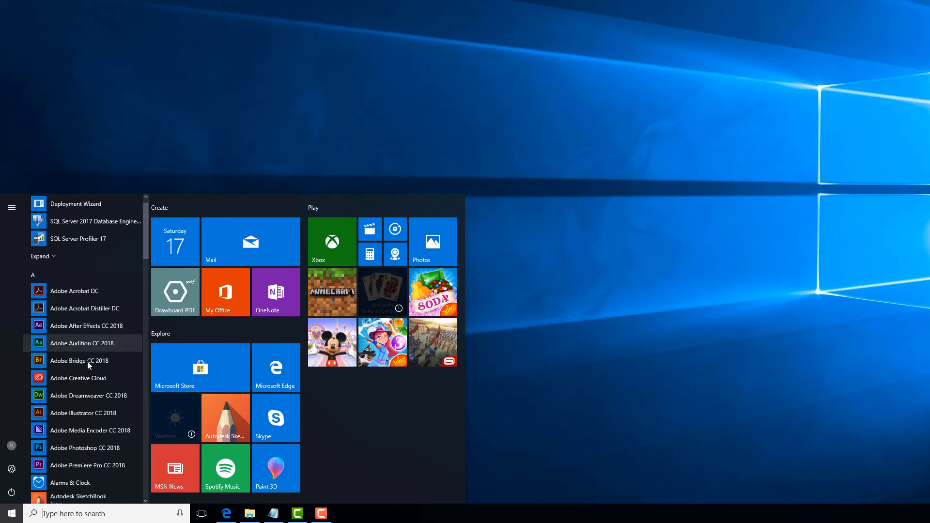
pyautogui.scroll(-3)
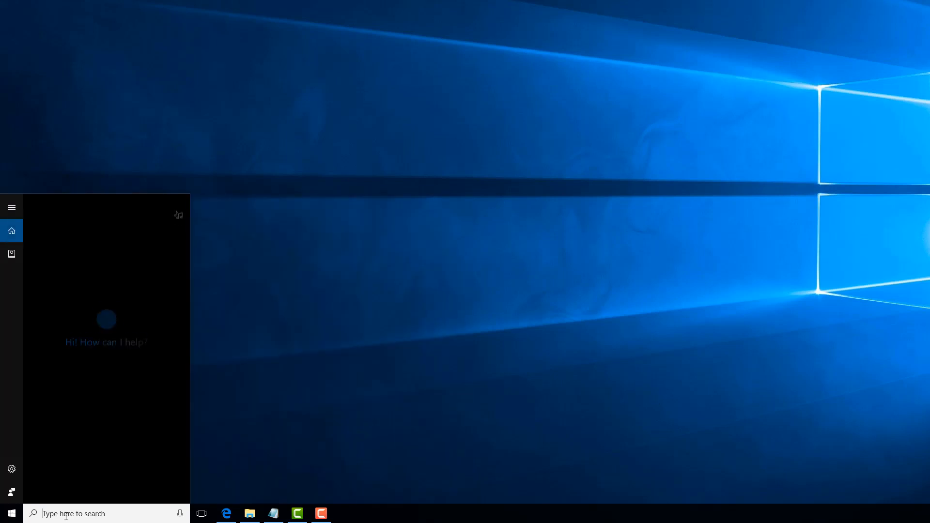
pyautogui.write('This Pc')
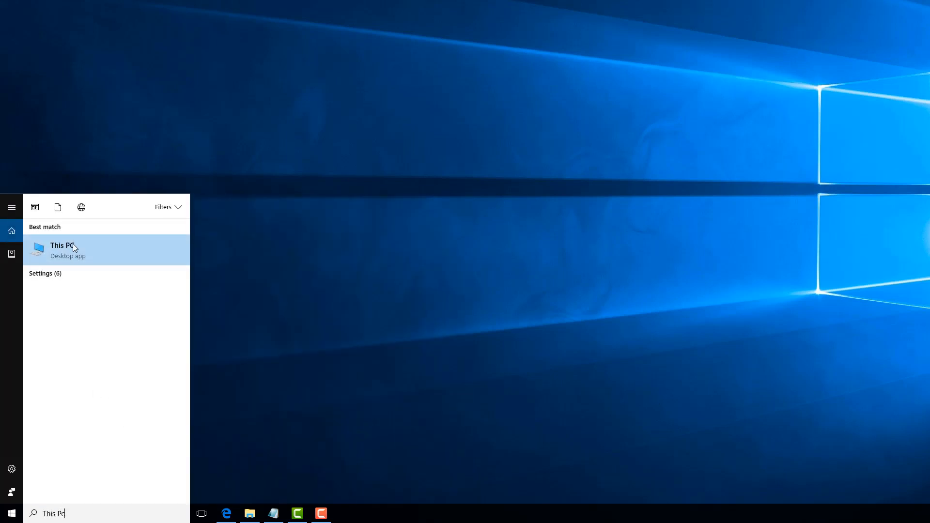
pyautogui.rightClick(62, 249)
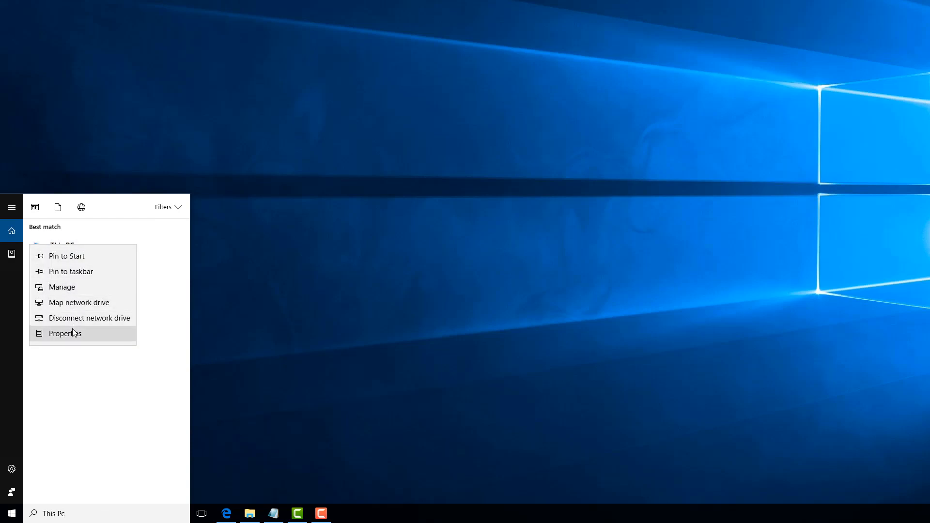
pyautogui.click(65, 332)
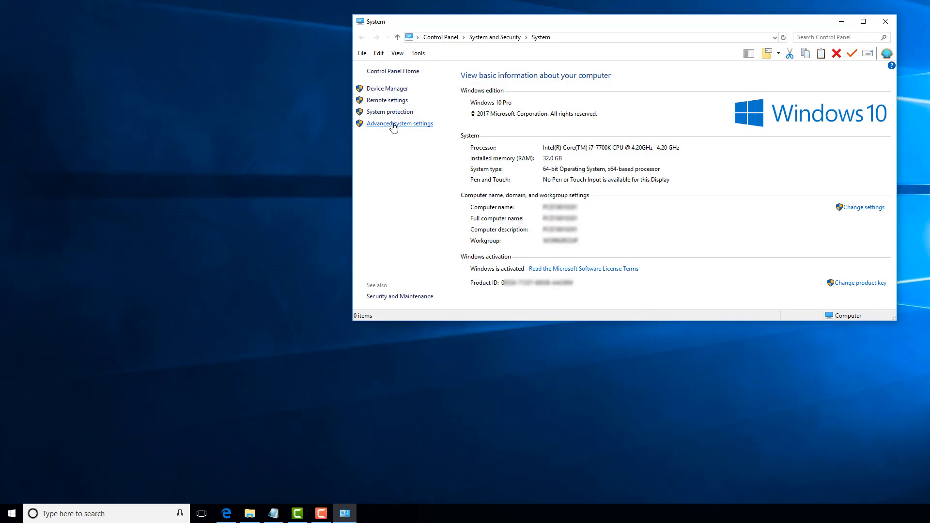
# Open Advanced system settings and its Environment Variables dialog
pyautogui.click(400, 123)
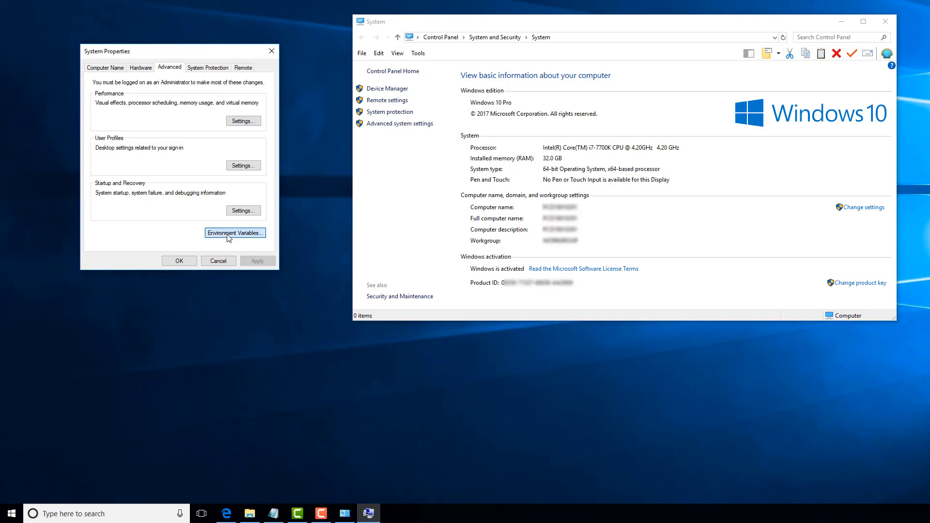
pyautogui.click(234, 233)
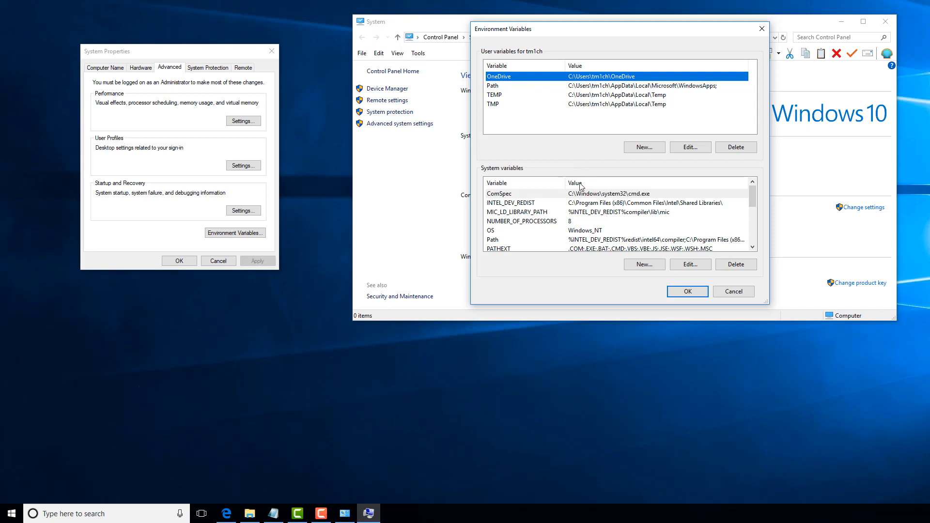
pyautogui.moveTo(543, 187)
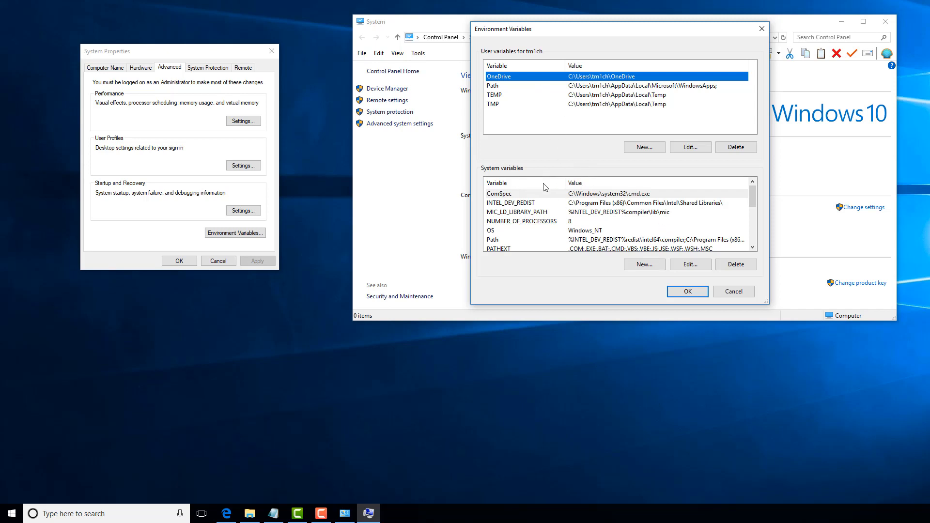
pyautogui.moveTo(550, 183)
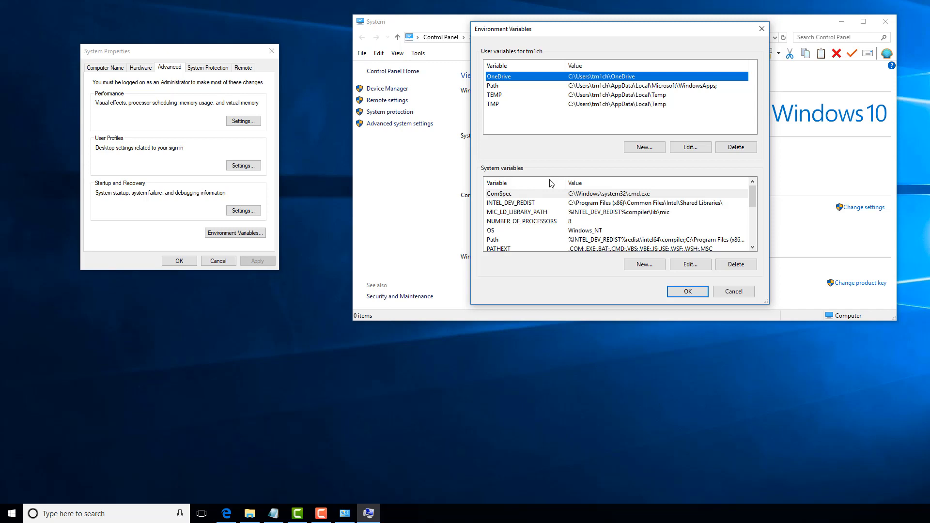
pyautogui.moveTo(536, 215)
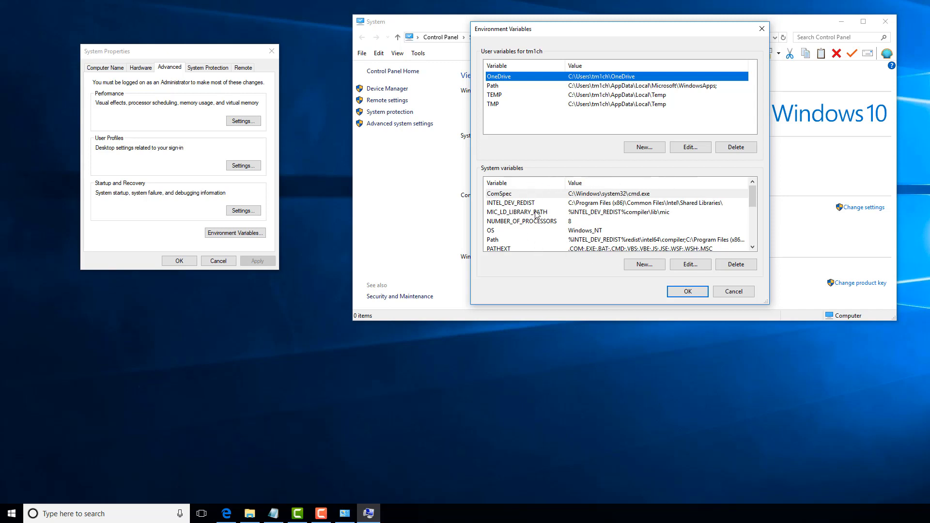
pyautogui.moveTo(654, 231)
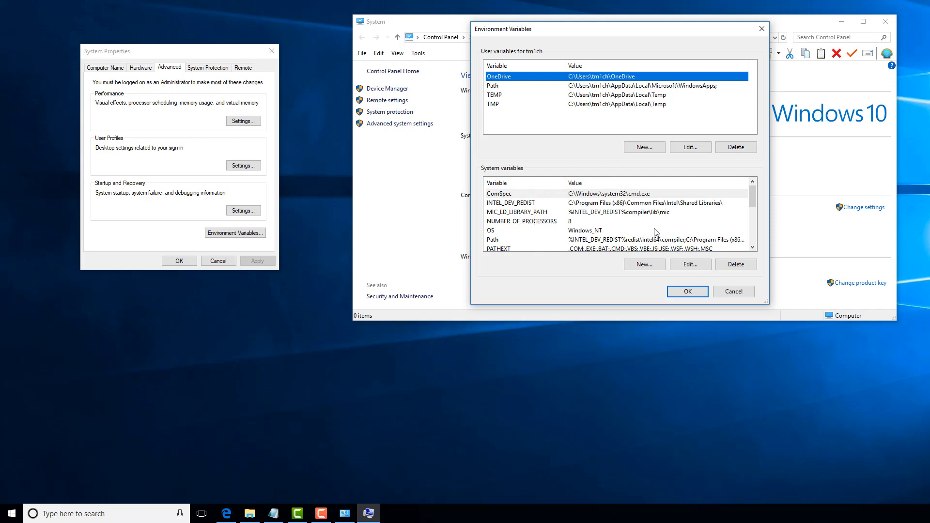
pyautogui.moveTo(528, 89)
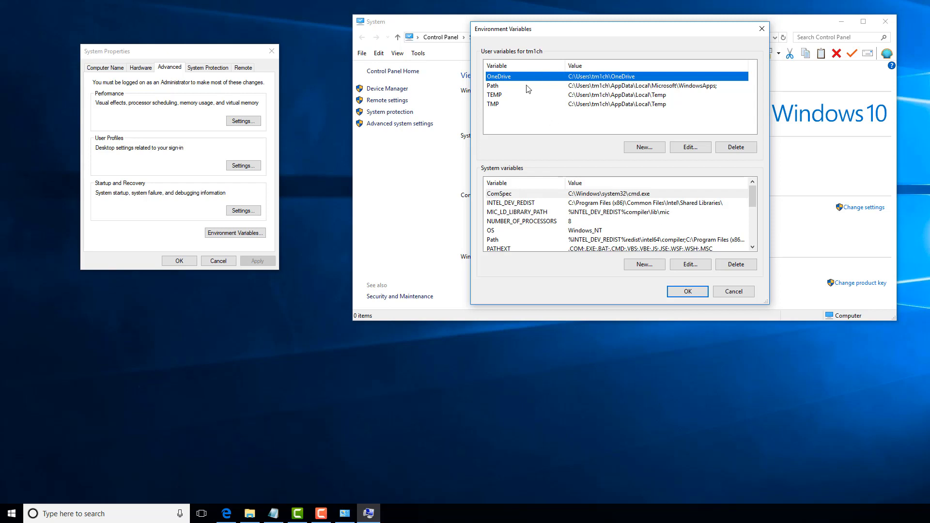
pyautogui.moveTo(632, 122)
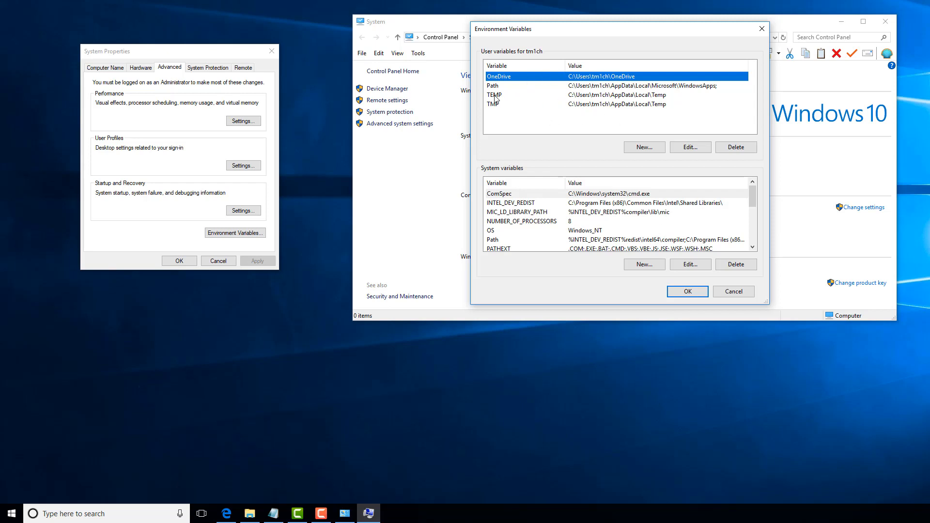
# Scroll the system variables list down to its final entries
pyautogui.scroll(-3)
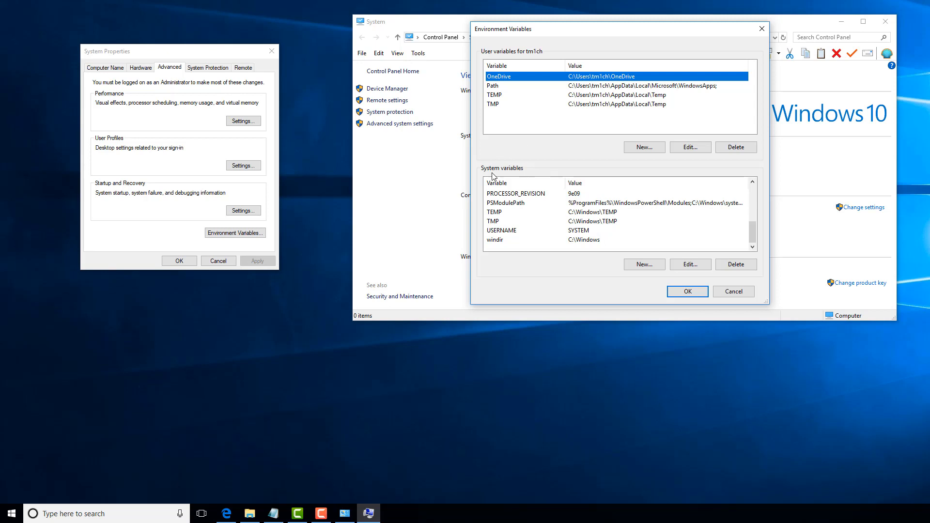
pyautogui.moveTo(500, 215)
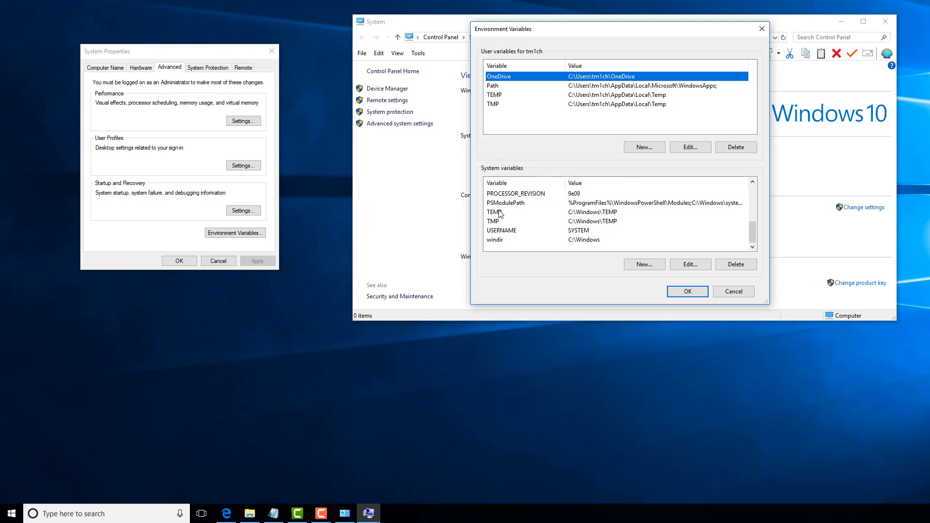
pyautogui.moveTo(600, 218)
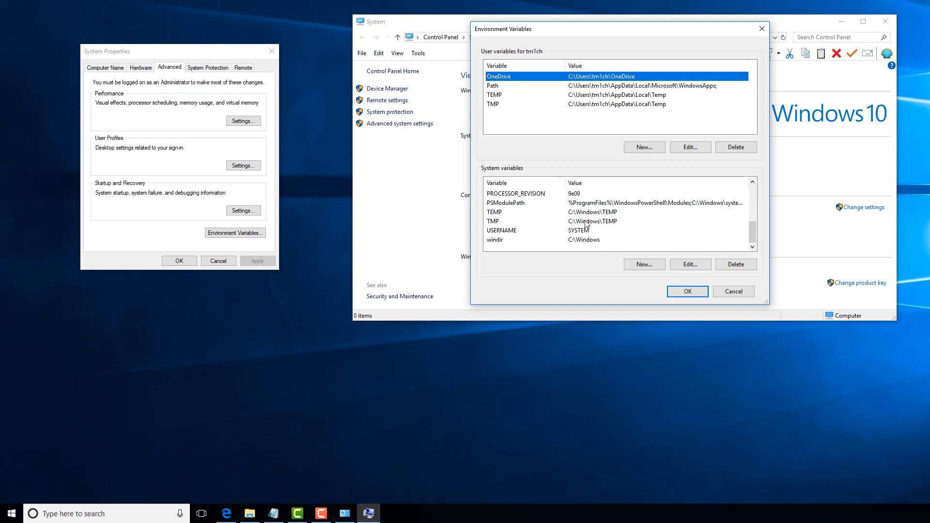
pyautogui.moveTo(623, 223)
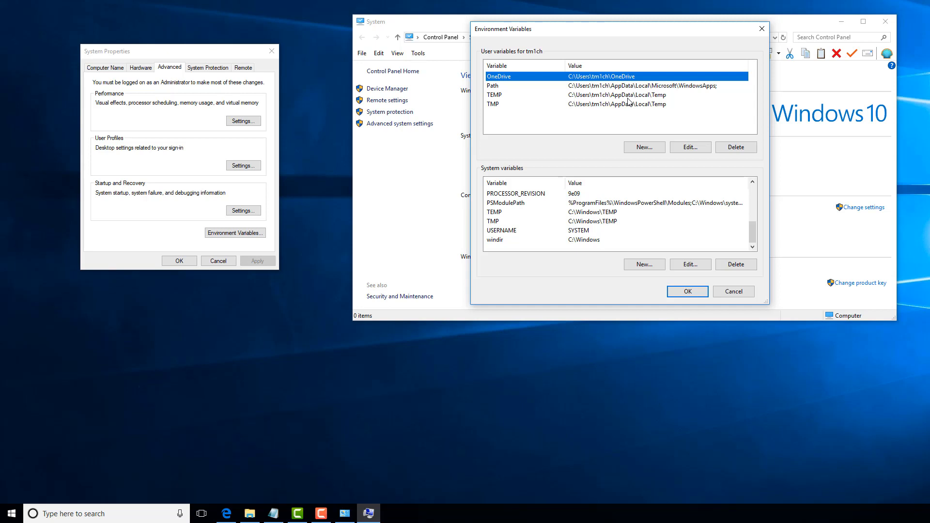
pyautogui.moveTo(507, 77)
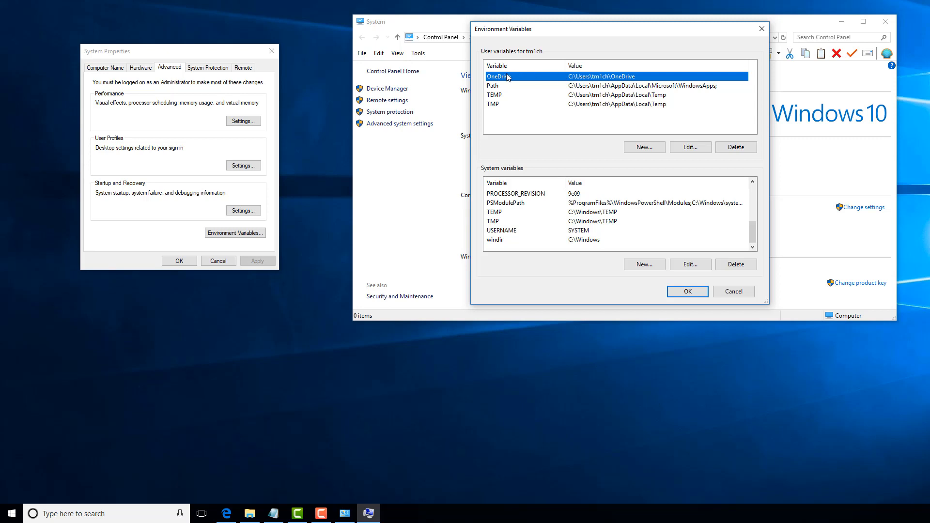
pyautogui.moveTo(504, 85)
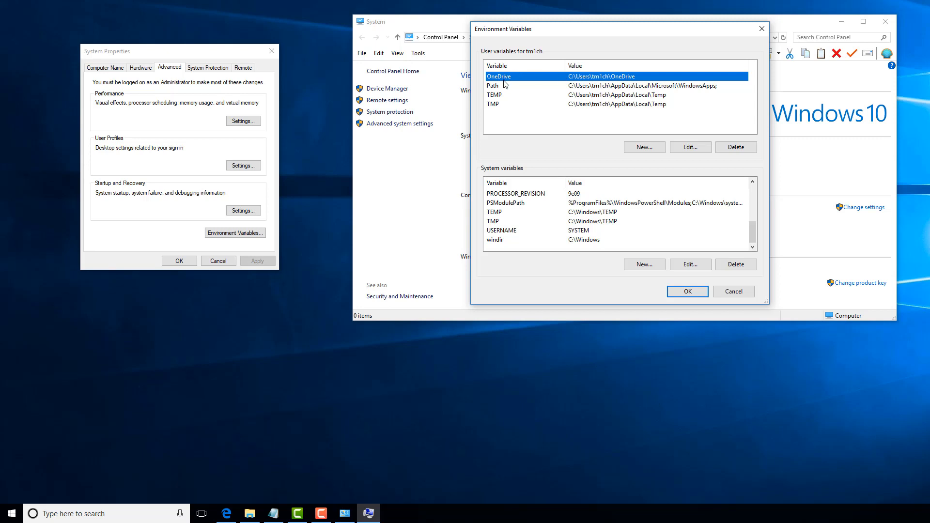
pyautogui.moveTo(495, 94)
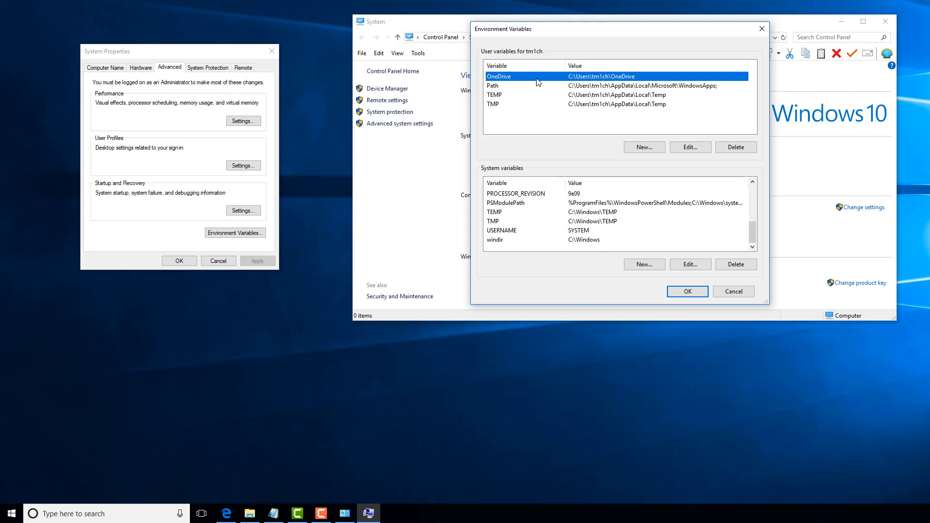
pyautogui.moveTo(707, 89)
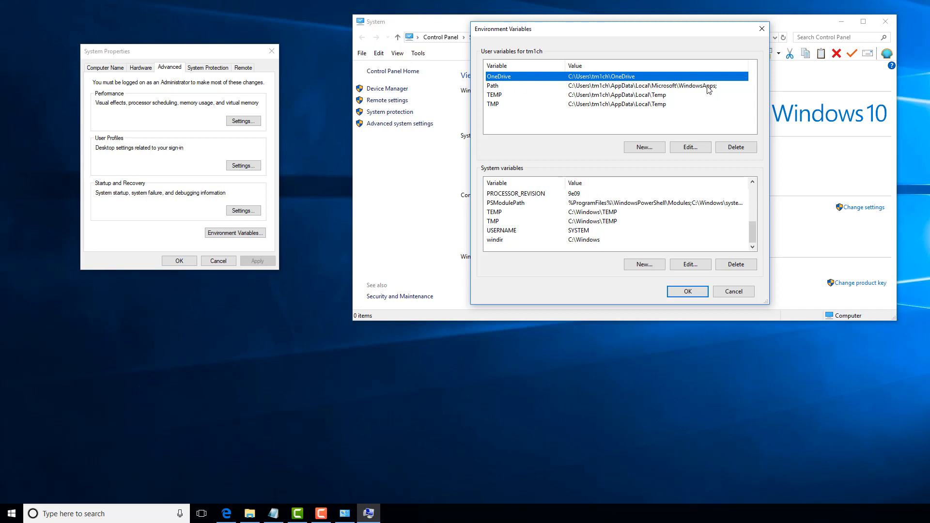
pyautogui.moveTo(691, 92)
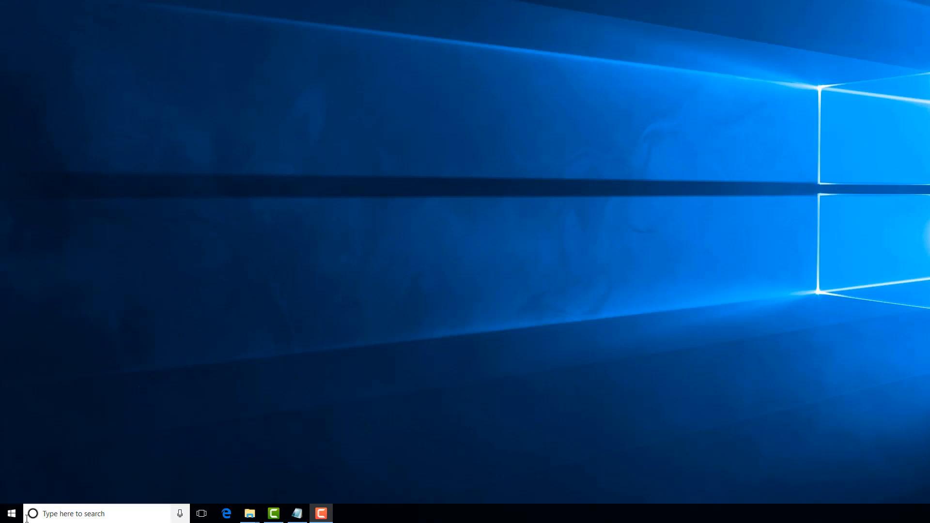
# Launch Command Prompt by searching 'cmd' from the Start menu
pyautogui.click(11, 513)
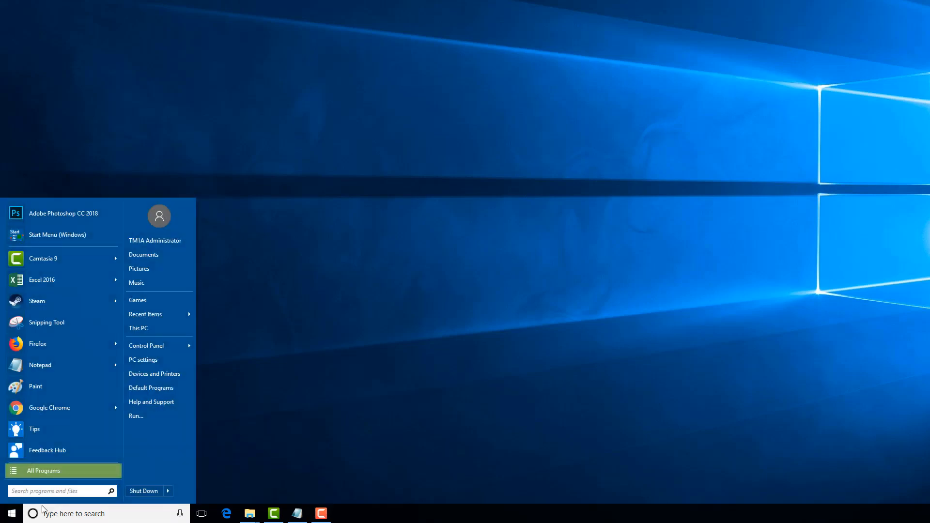
pyautogui.write('cmd')
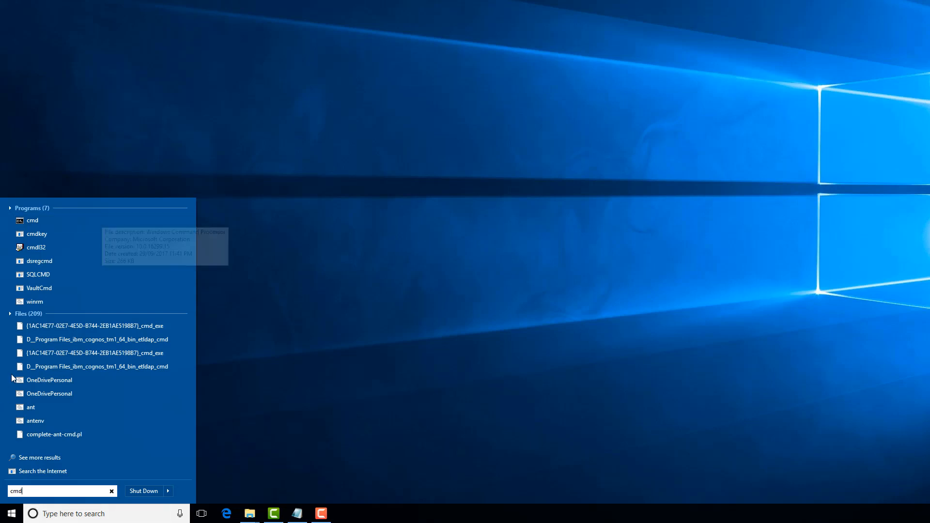
pyautogui.moveTo(33, 220)
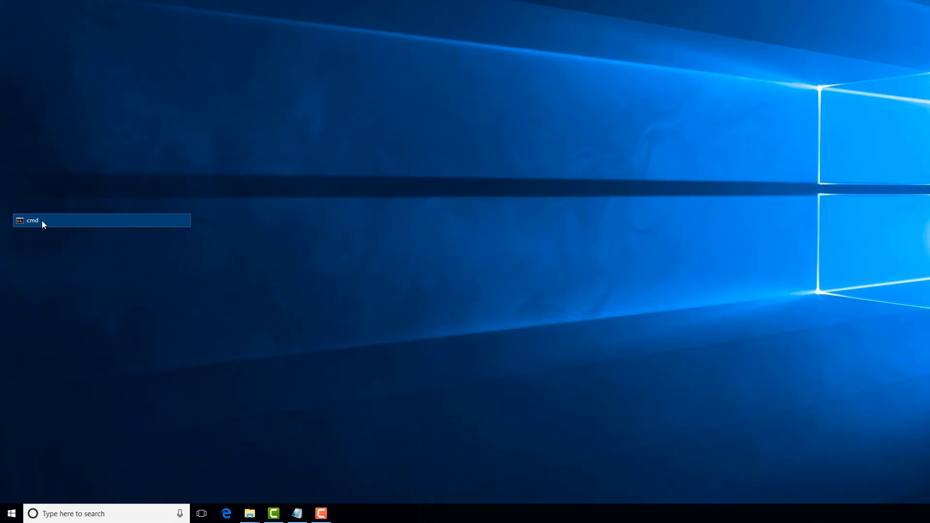
pyautogui.click(100, 220)
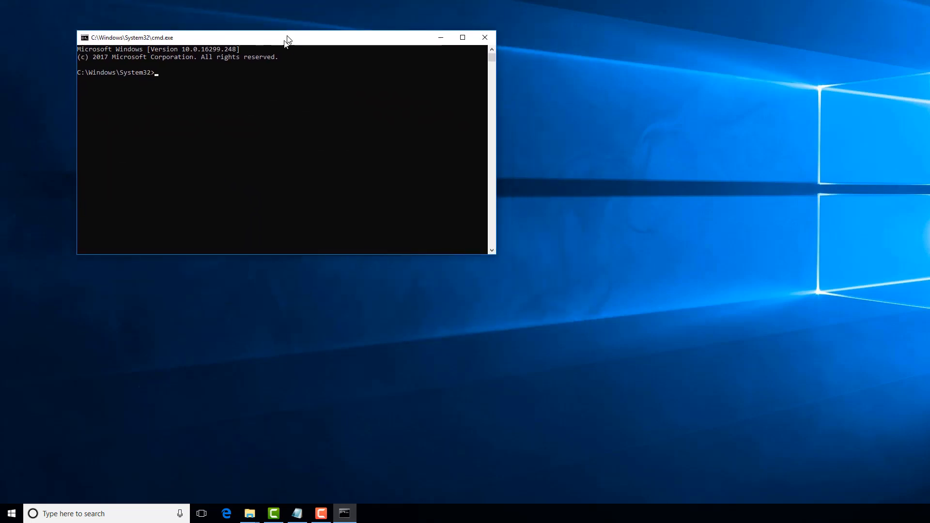
# Pick a larger font size in the console window's Properties
pyautogui.moveTo(286, 37); pyautogui.dragTo(279, 50)
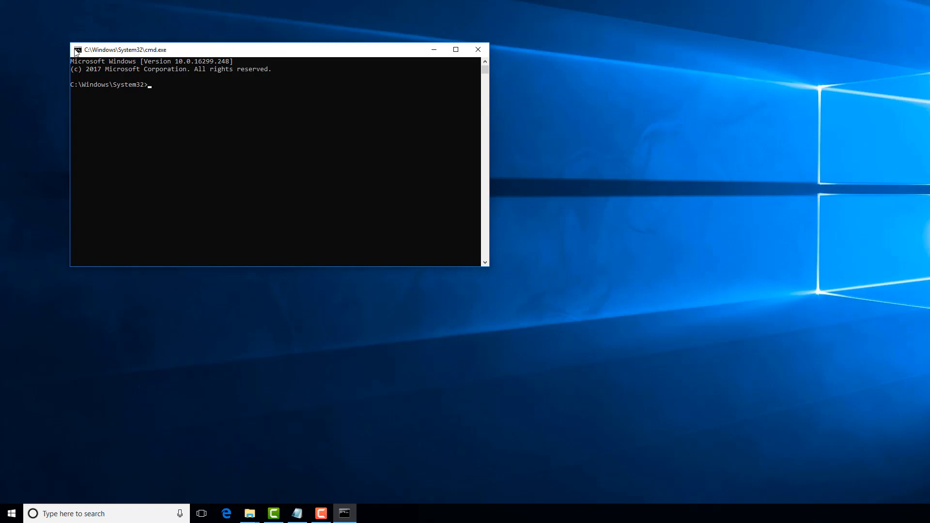
pyautogui.click(78, 49)
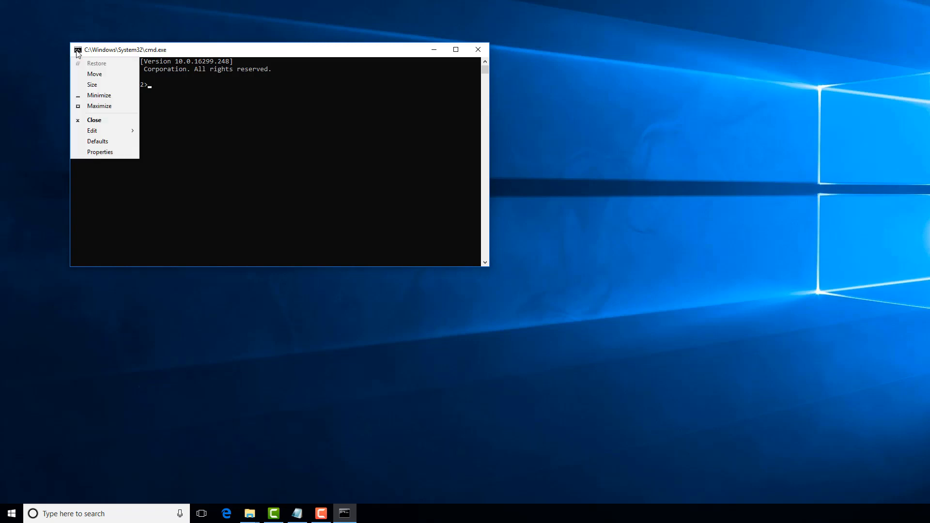
pyautogui.moveTo(97, 141)
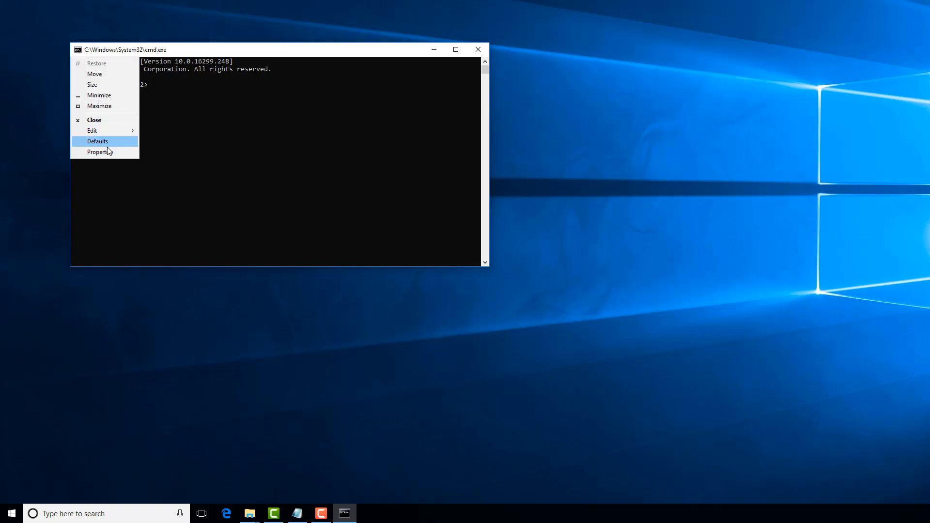
pyautogui.click(99, 153)
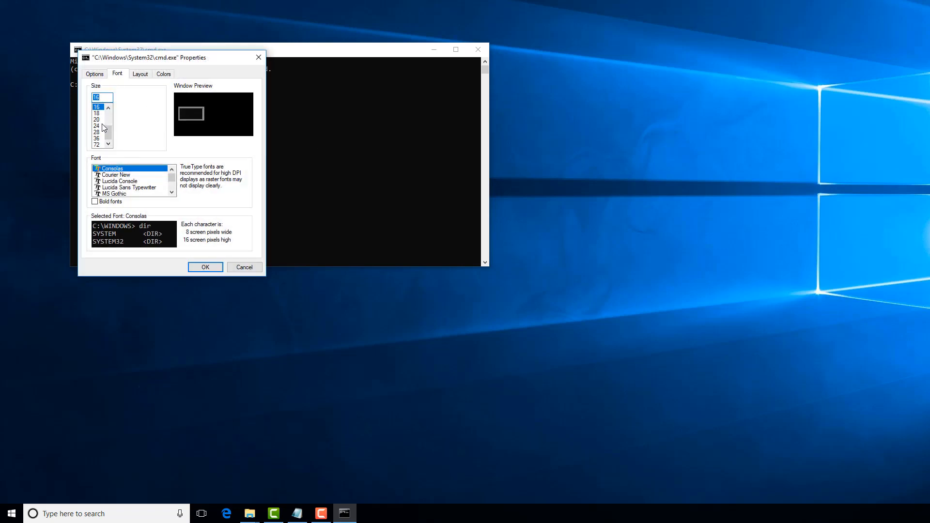
pyautogui.click(96, 125)
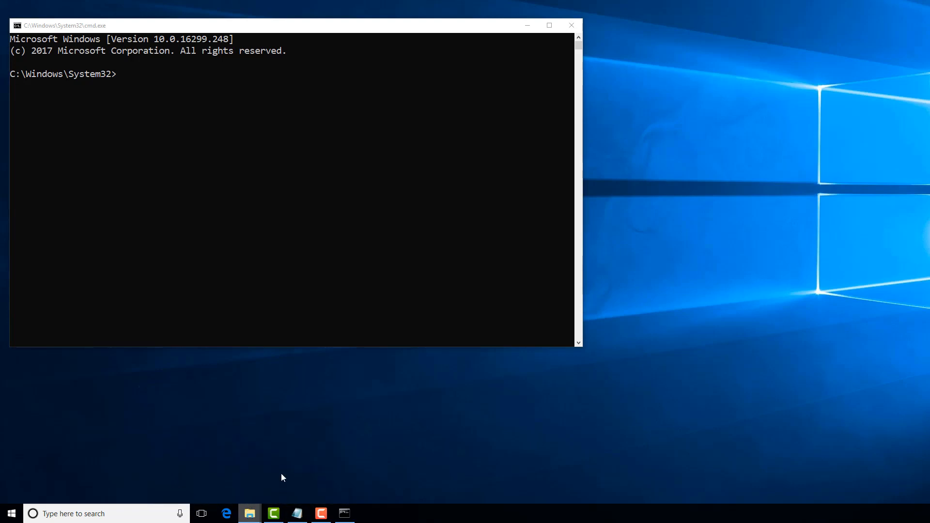
# Run md D:\TM1\SQ\LoggingFiles\Archive and check the new folder in Explorer
pyautogui.click(249, 513)
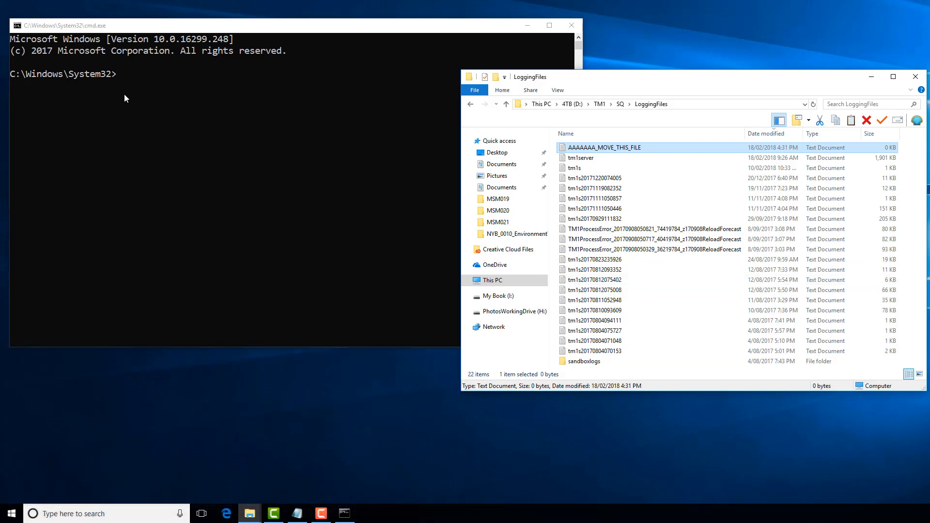
pyautogui.write('md D:\\TM1\\SQ\\LoggingFiles\\Archive')
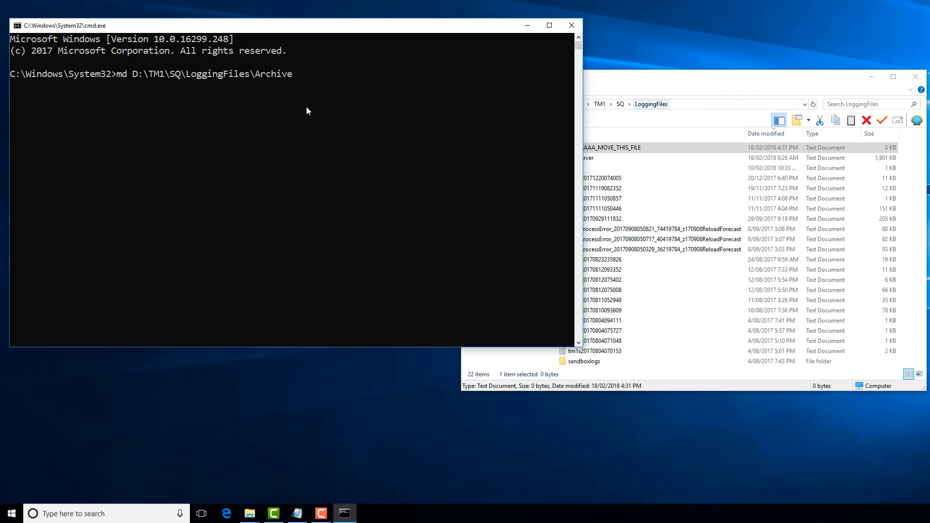
pyautogui.moveTo(126, 83)
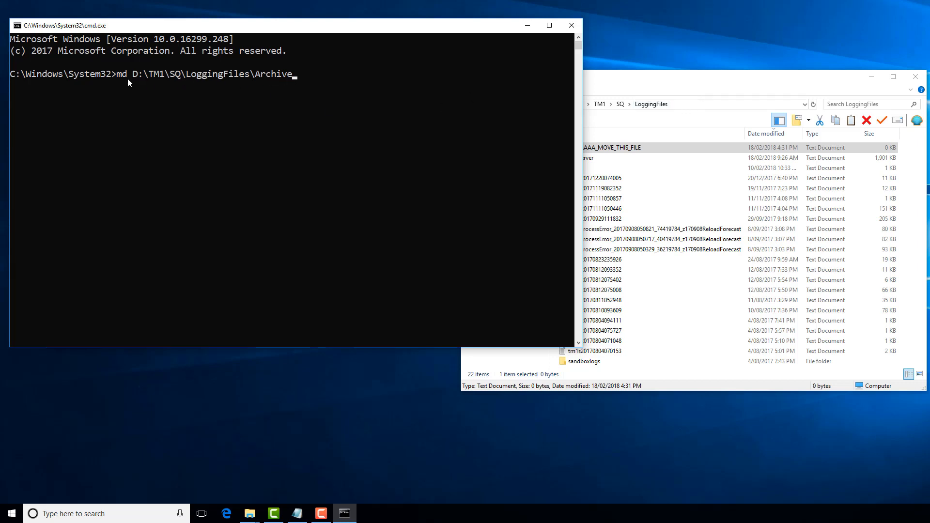
pyautogui.moveTo(156, 79)
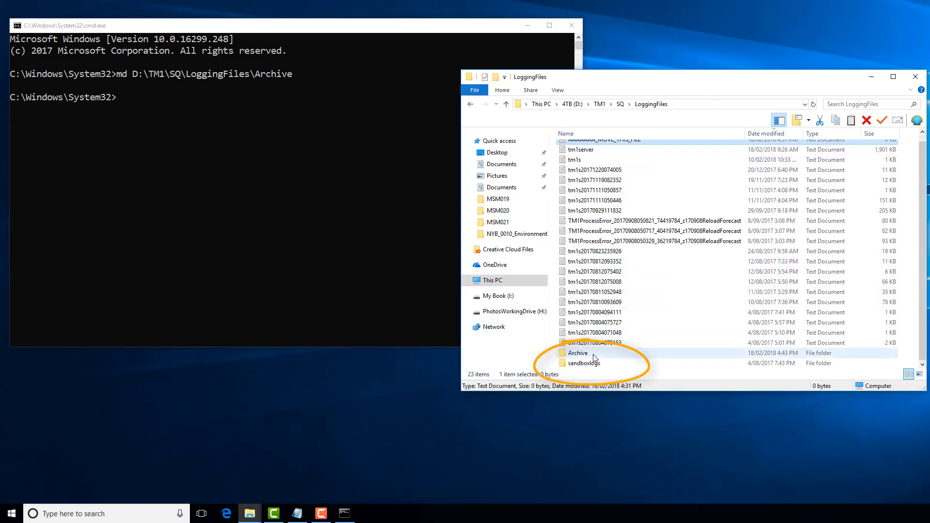
pyautogui.click(577, 353)
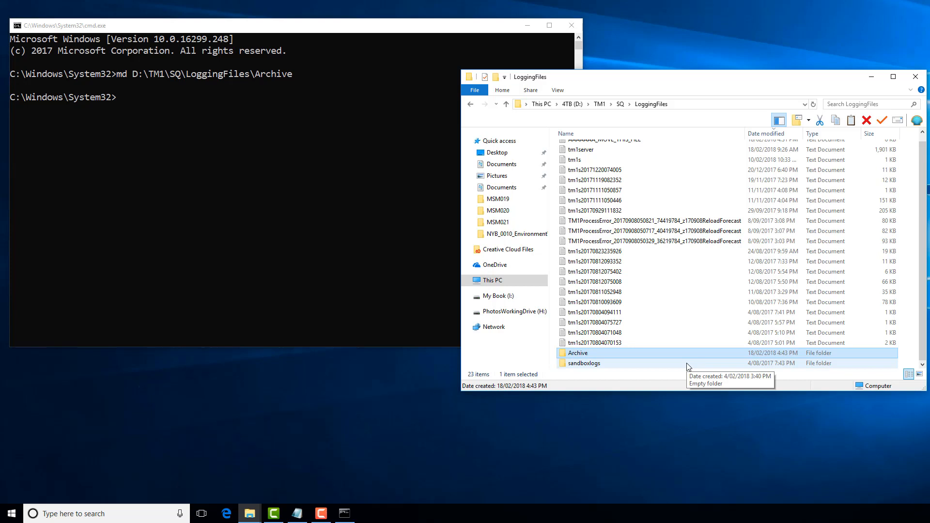
pyautogui.moveTo(688, 366)
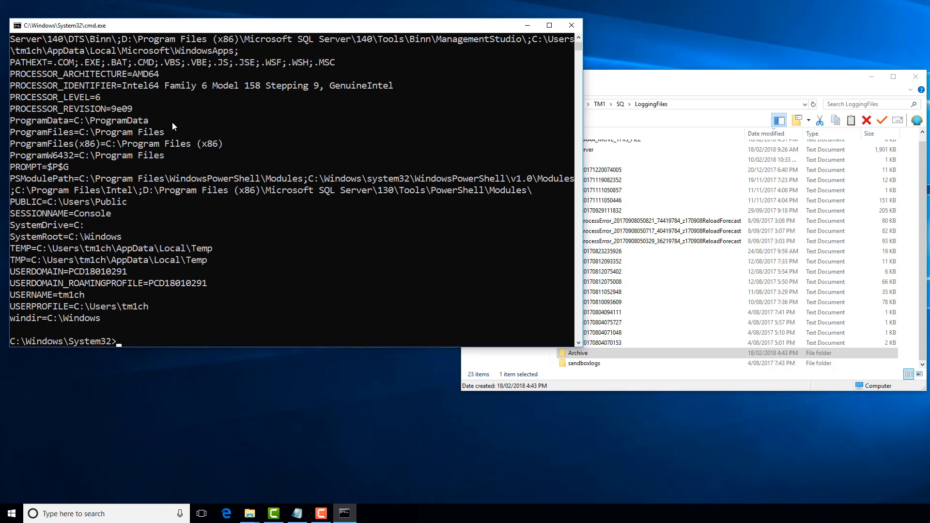
# Run set temp to show the TEMP/TMP variables
pyautogui.write('set te')
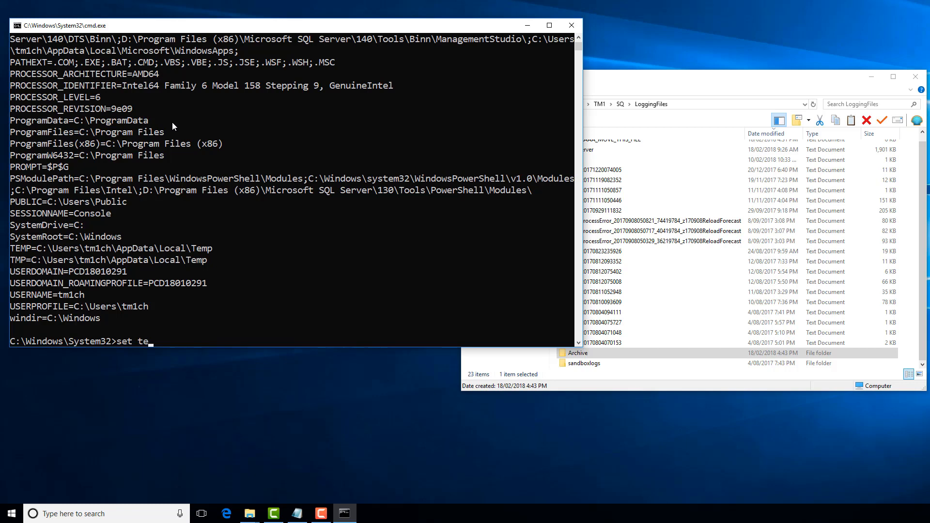
pyautogui.write('mp')
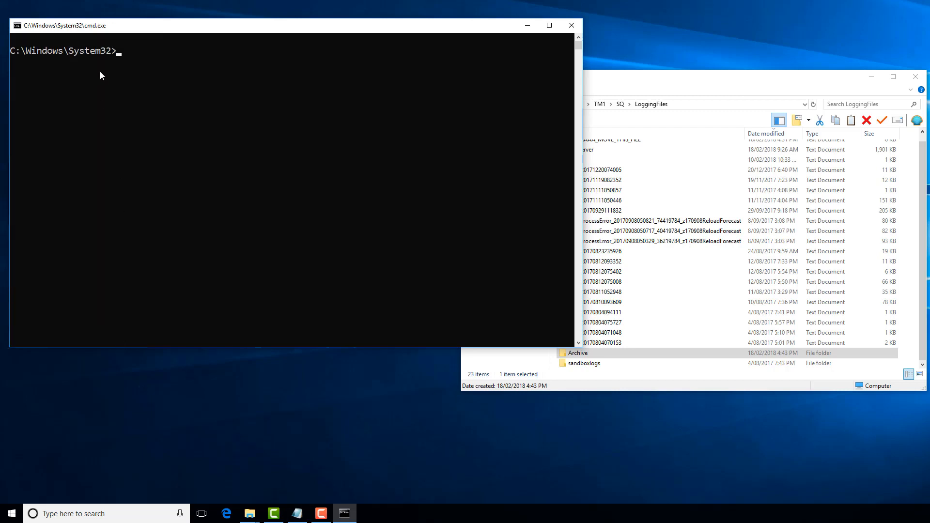
# Enter move D:\TM1\SQ\LoggingFiles\AAAAAAA_MOVE_THIS_FILE.txt %Temp% at the prompt
pyautogui.write('move D:\\TM1\\SQ\\LoggingFiles\\AAAAAAA_MOVE_THIS_FILE.txt %Temp%')
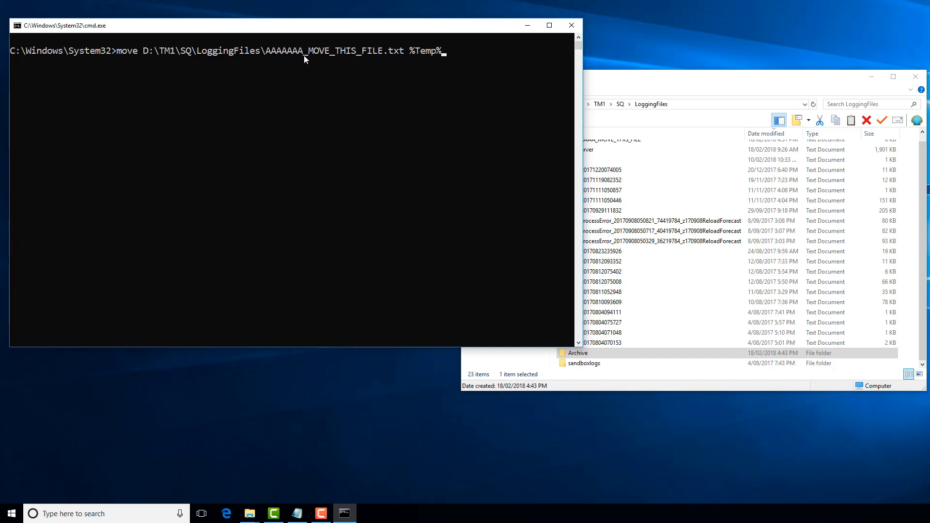
pyautogui.moveTo(430, 73)
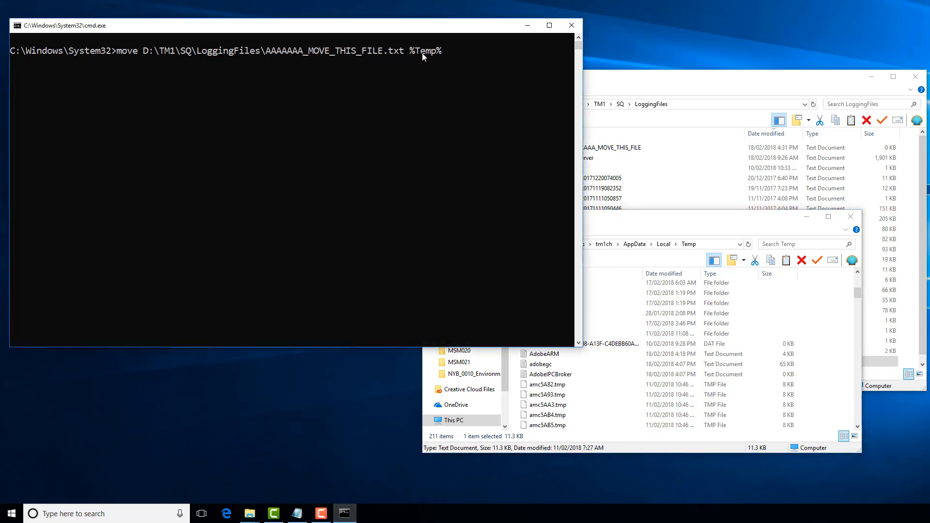
pyautogui.moveTo(452, 100)
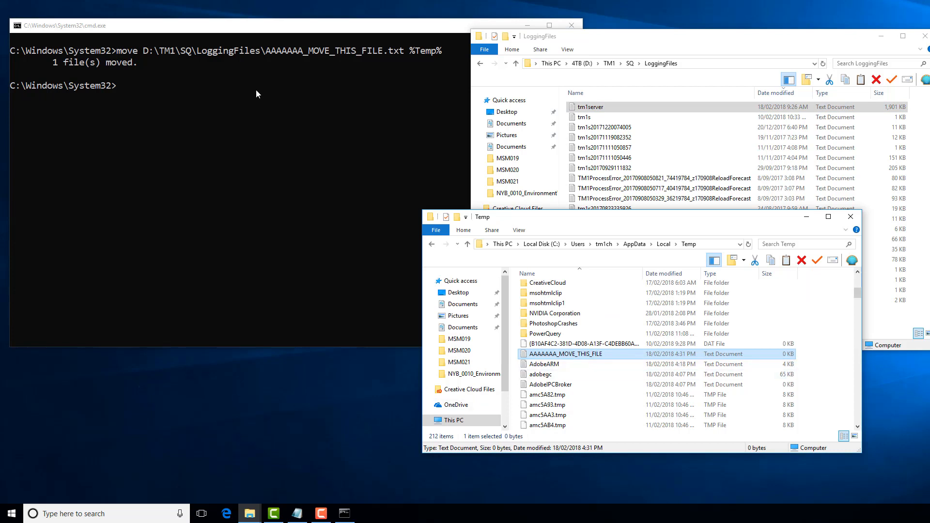
pyautogui.moveTo(380, 241)
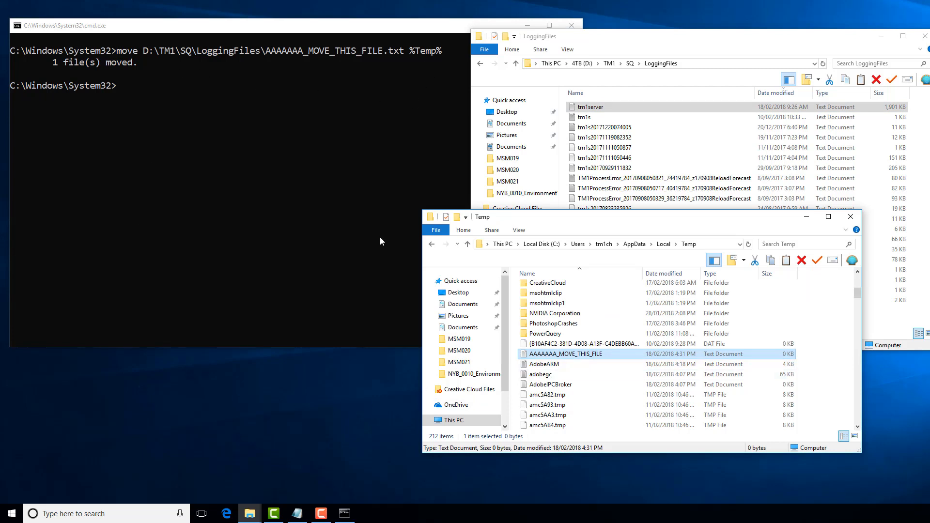
pyautogui.moveTo(360, 241)
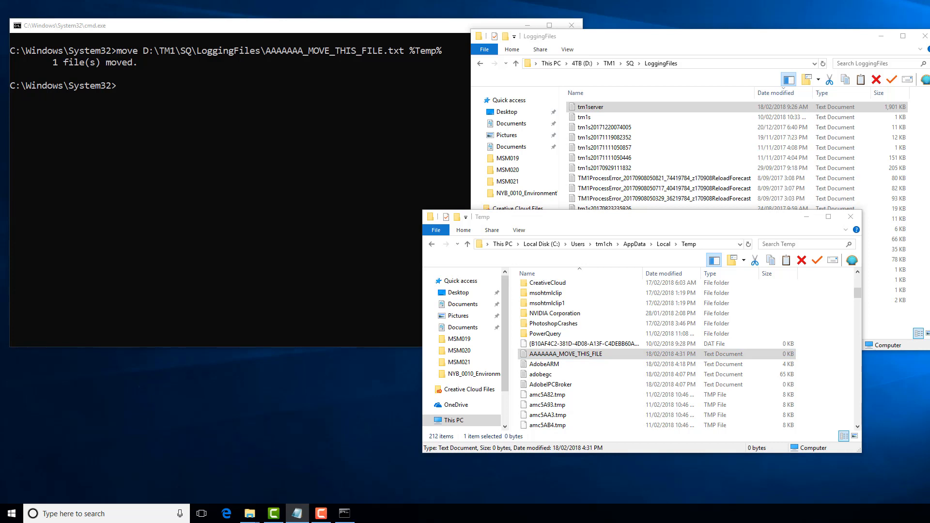
# Run SET myVar=tm1s2* then echo %myVar% to print its value
pyautogui.write('SET myVar=tm1s2*')
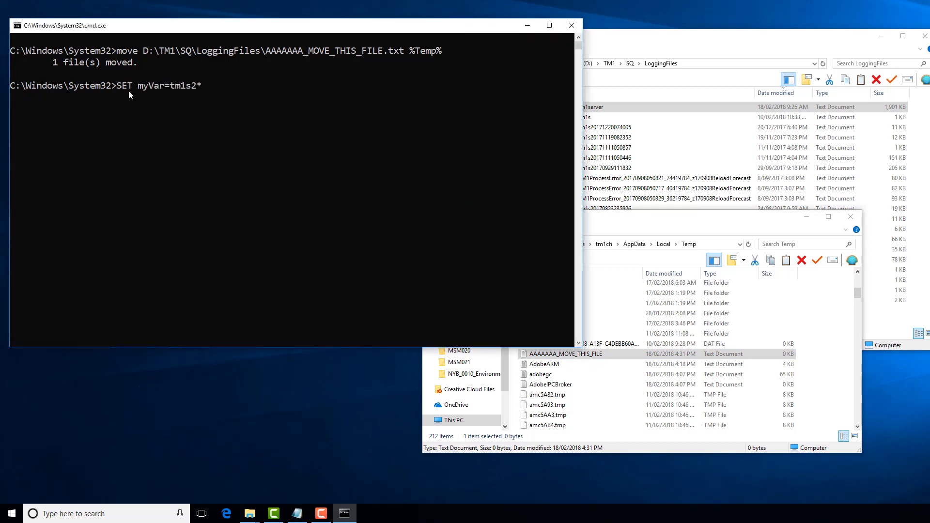
pyautogui.moveTo(151, 93)
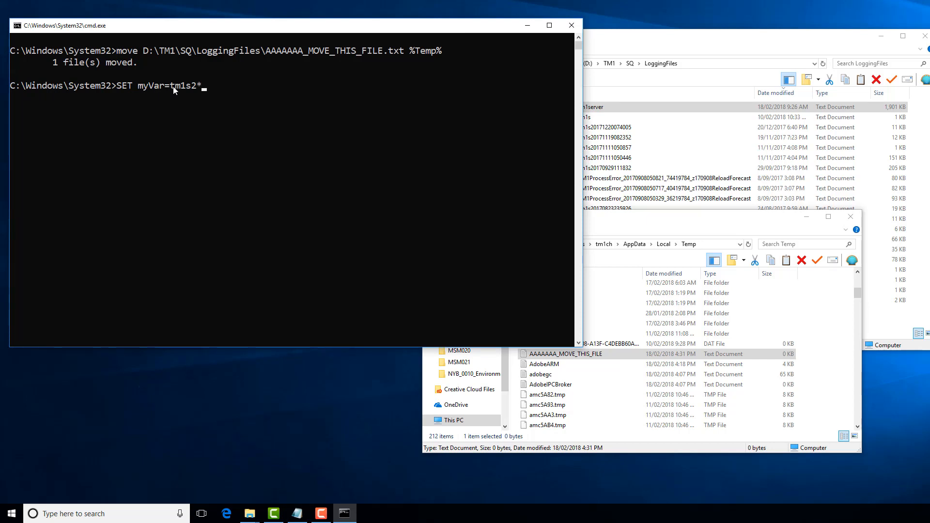
pyautogui.moveTo(190, 80)
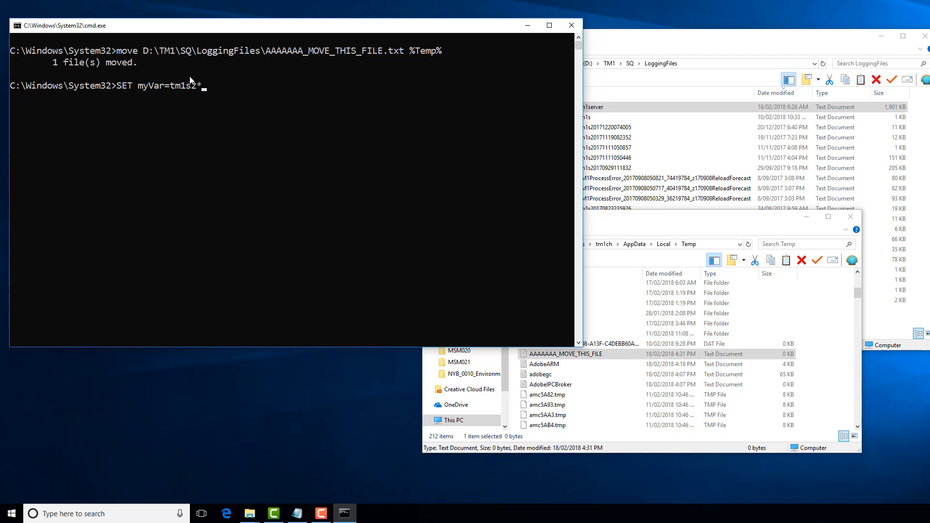
pyautogui.moveTo(187, 94)
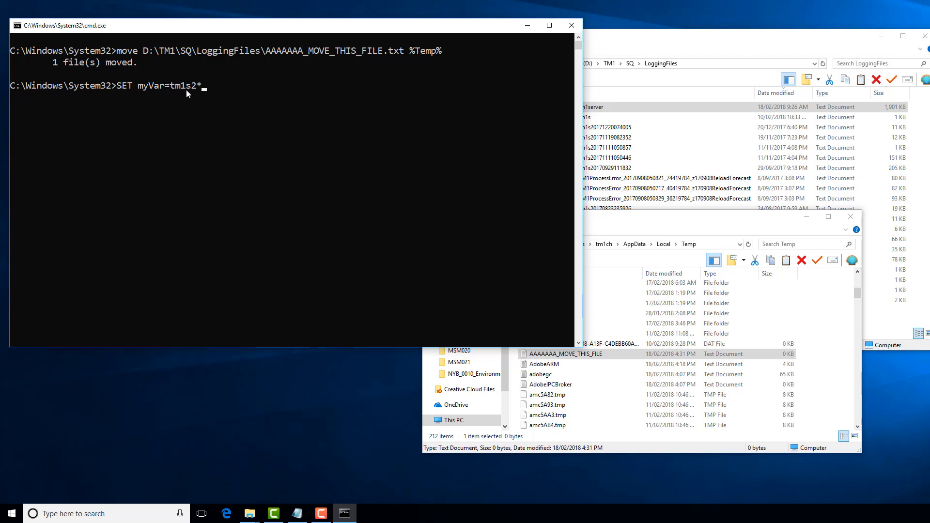
pyautogui.moveTo(208, 91)
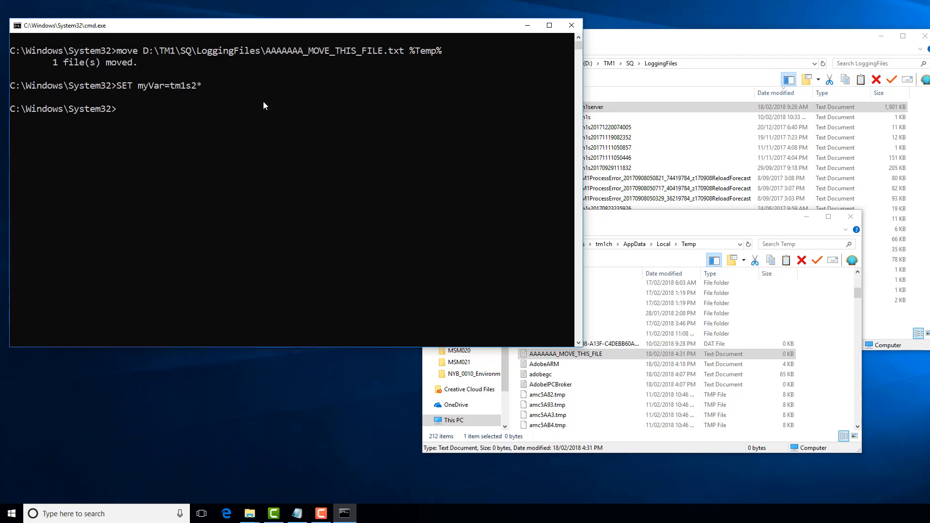
pyautogui.write('echo %')
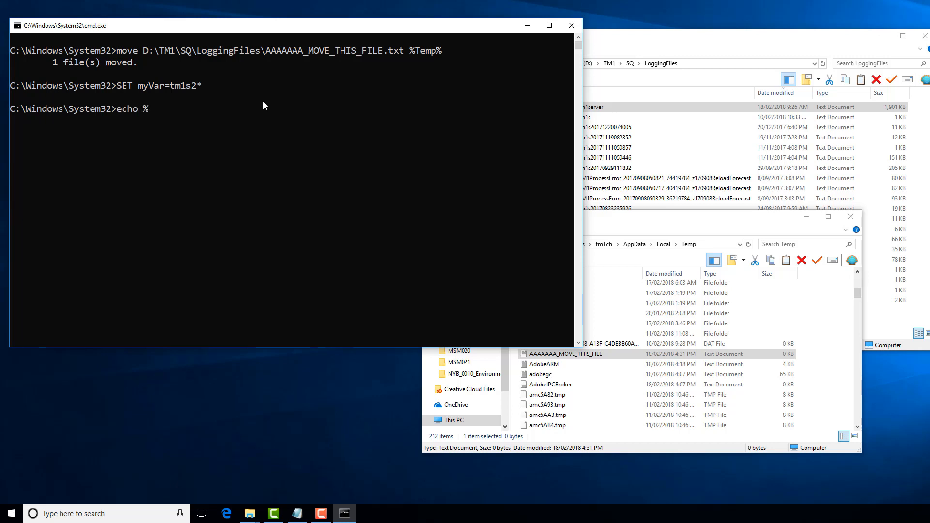
pyautogui.write('myVar%')
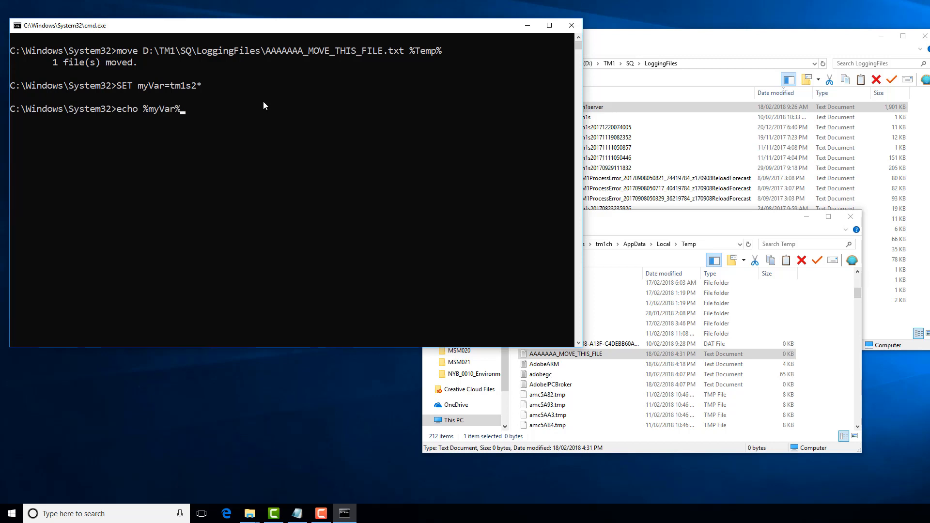
pyautogui.press('enter')
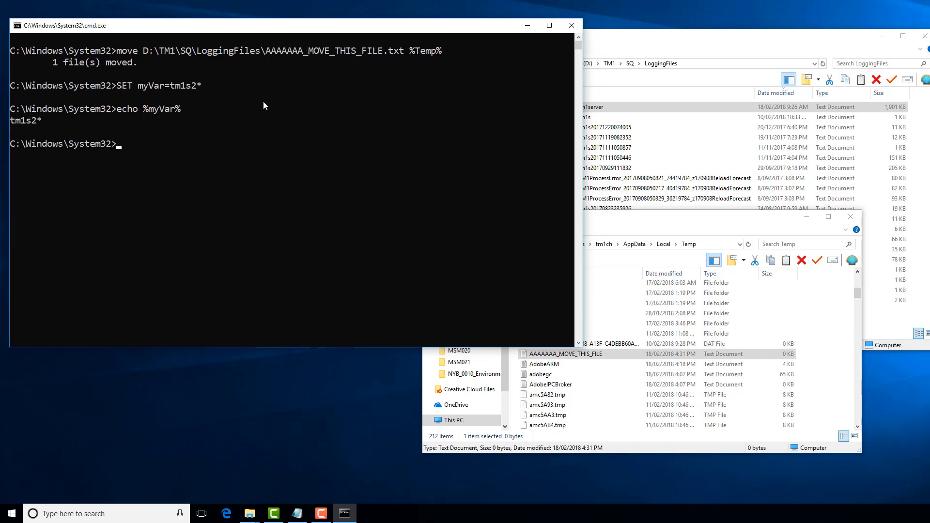
pyautogui.moveTo(176, 104)
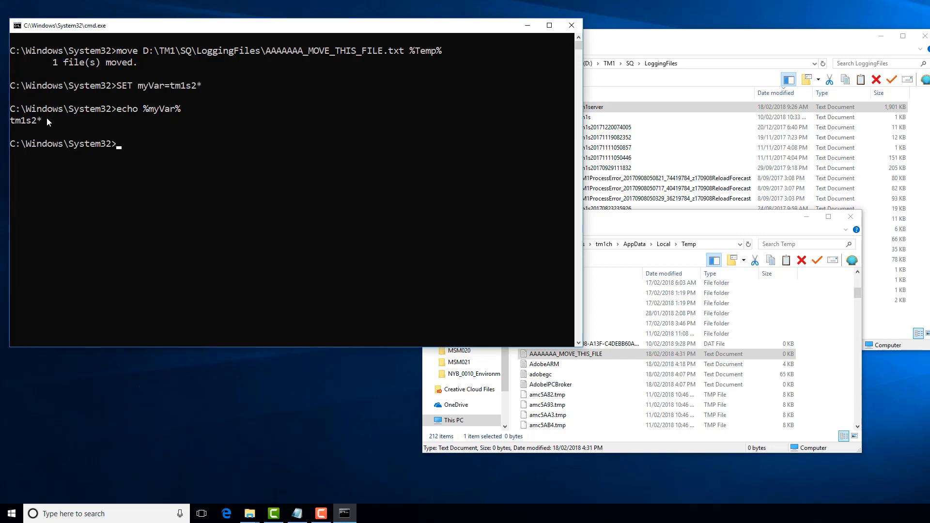
pyautogui.moveTo(189, 157)
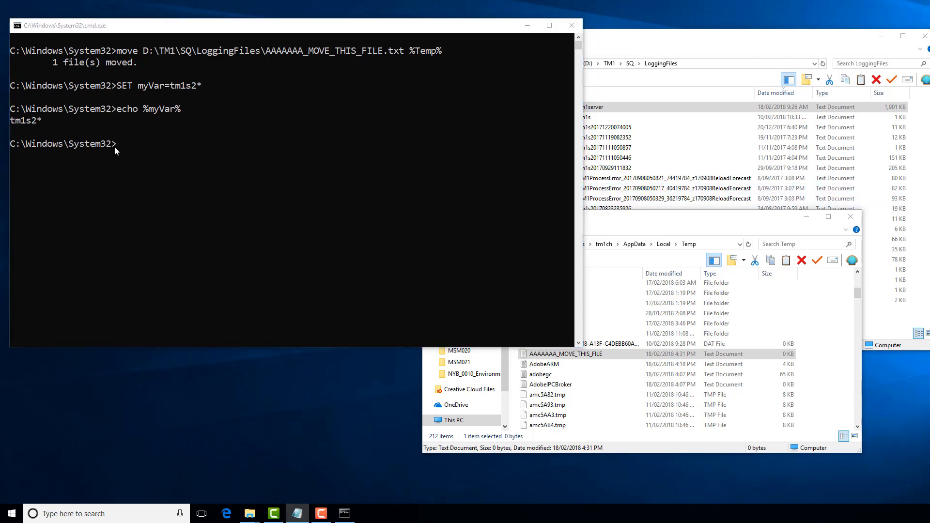
# Run dir D:\TM1\SQ\LoggingFiles\%MyVar% to list matching files
pyautogui.write('dir D:\\TM1\\SQ\\LoggingFiles\\%MyVar%')
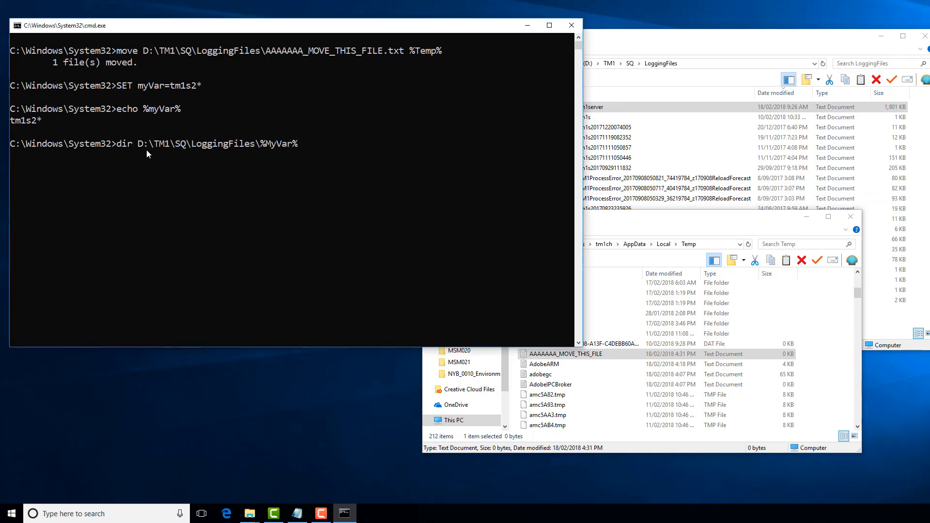
pyautogui.moveTo(125, 155)
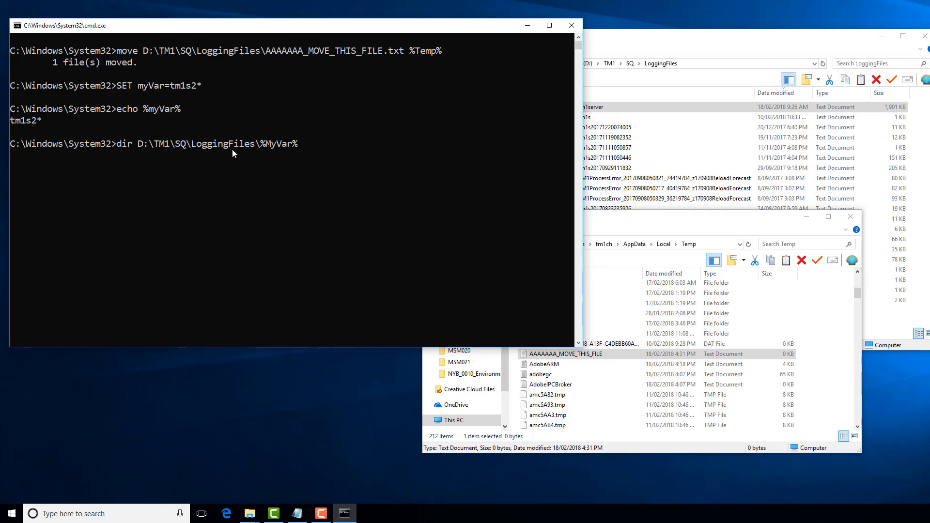
pyautogui.moveTo(269, 153)
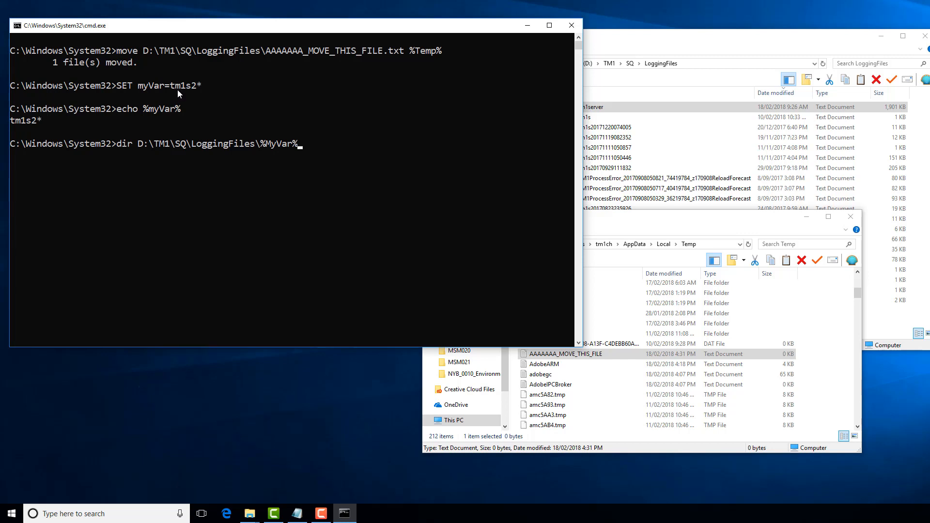
pyautogui.moveTo(205, 95)
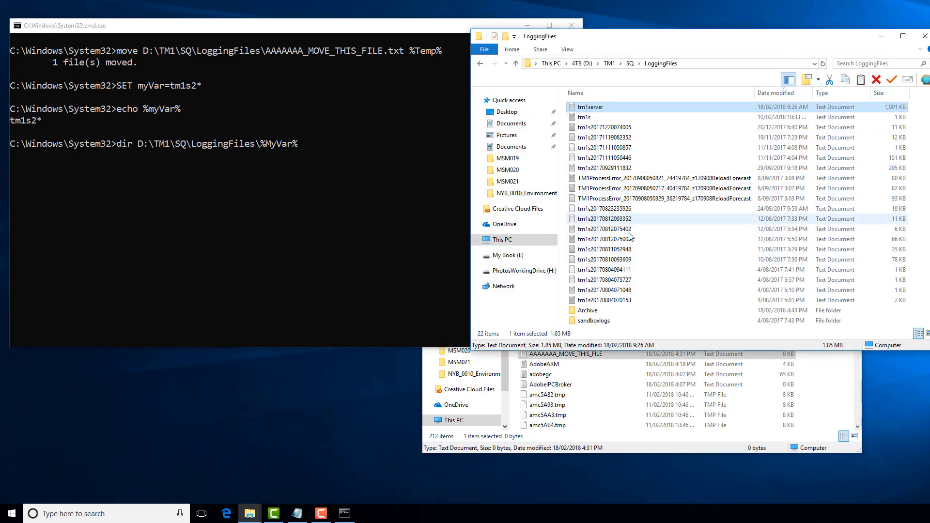
pyautogui.moveTo(606, 240)
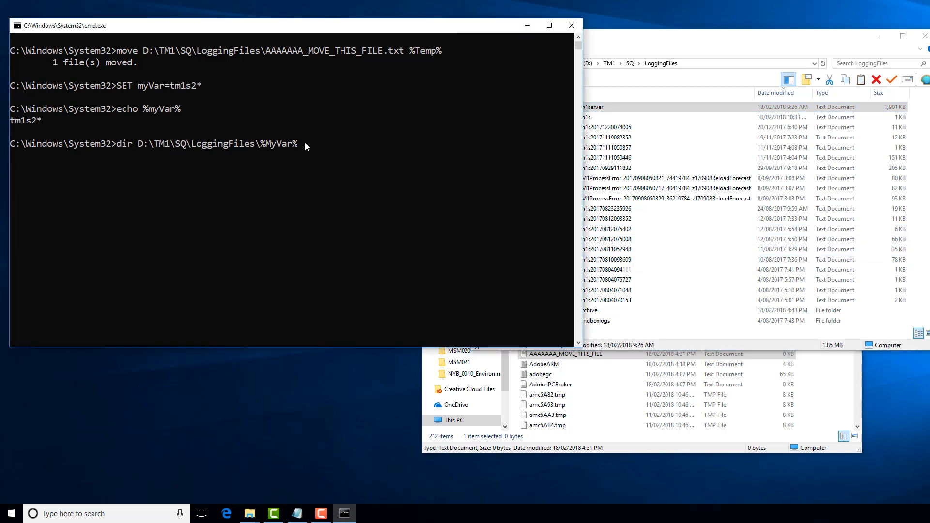
pyautogui.press('enter')
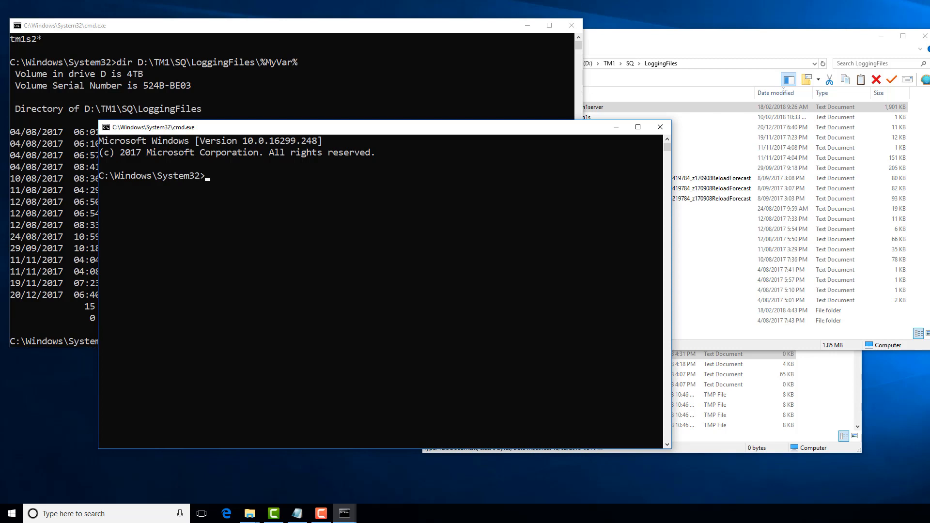
# Echo %myVar% in the fresh second Command Prompt window to test the variable there
pyautogui.write('echo %myVar%')
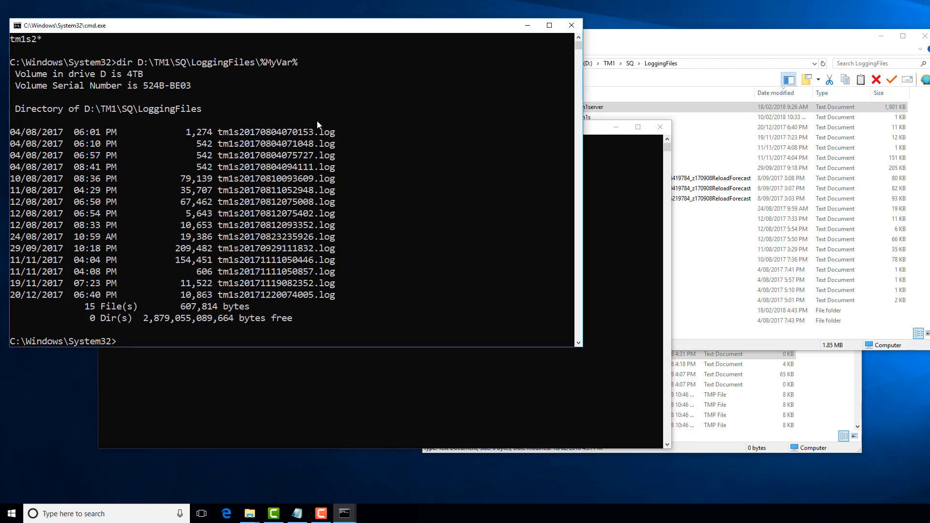
pyautogui.moveTo(329, 191)
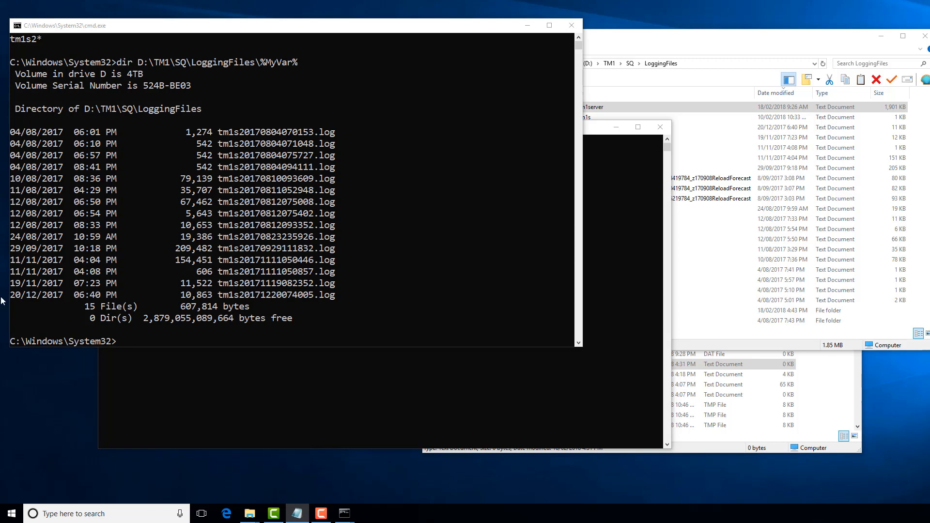
pyautogui.moveTo(125, 346)
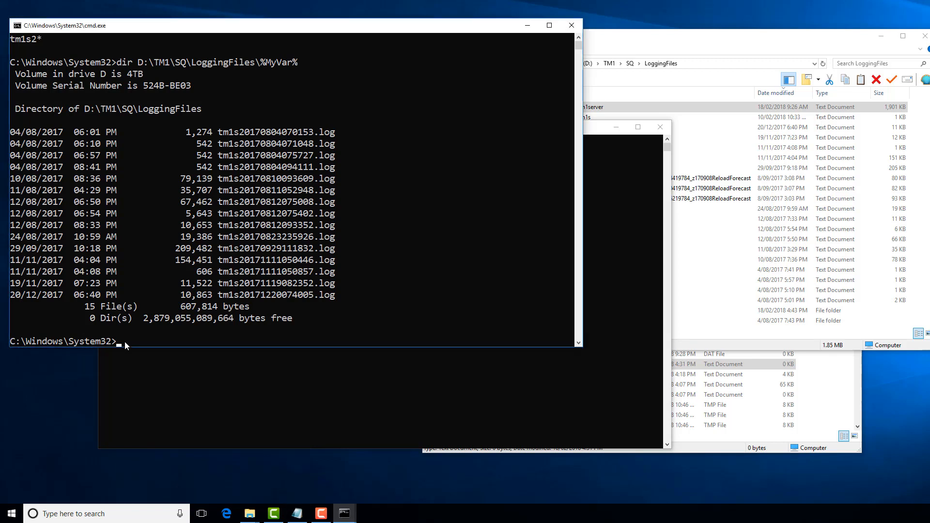
# Echo %DATE% %TIME%, then %TIME:~0,2% to extract just the hour, 16
pyautogui.write('echo %DATE% %TIME%')
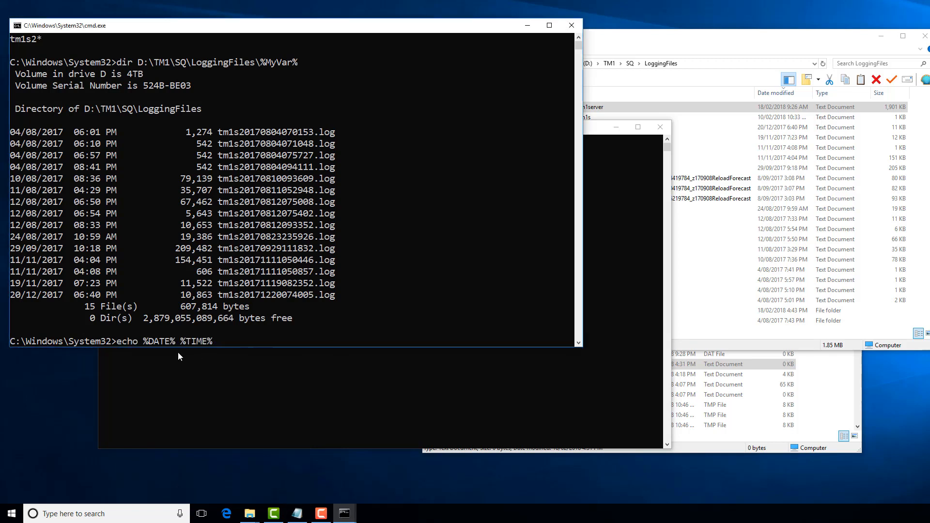
pyautogui.moveTo(272, 338)
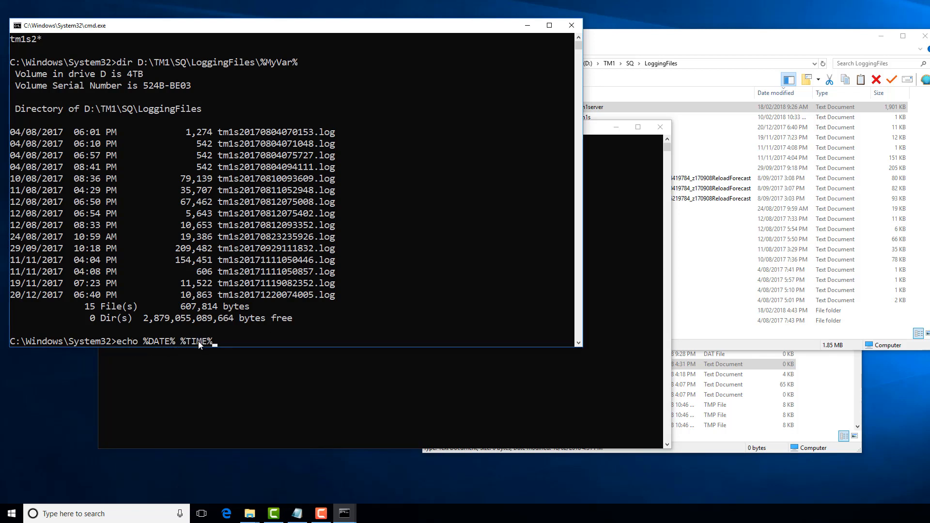
pyautogui.moveTo(268, 337)
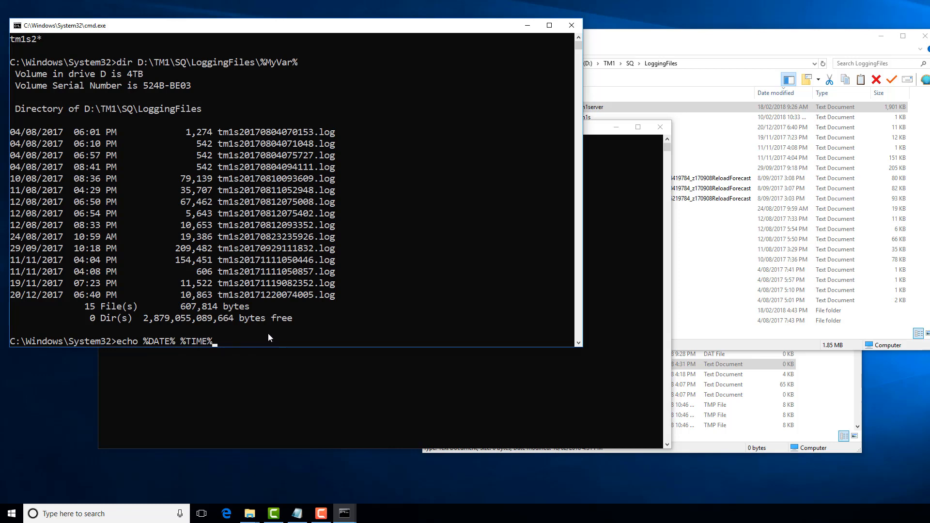
pyautogui.press('enter')
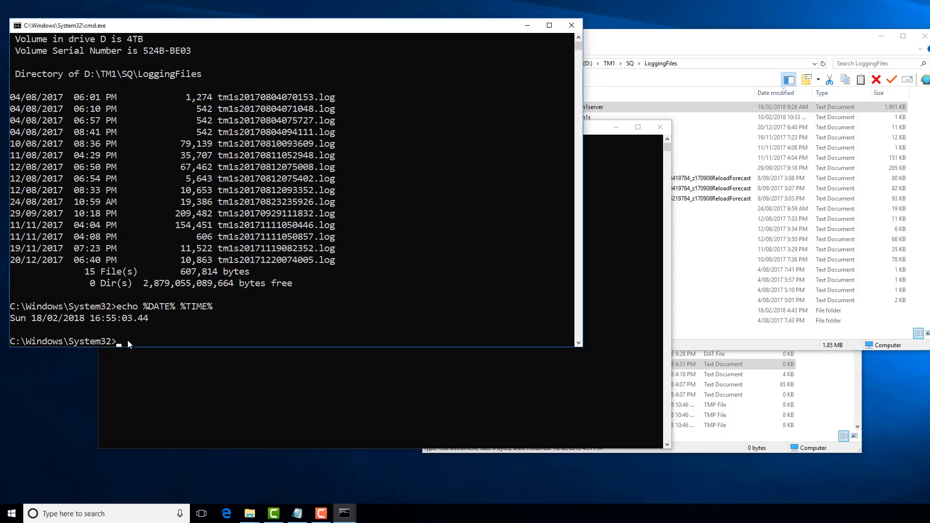
pyautogui.write('echo %TIME:~0,2%')
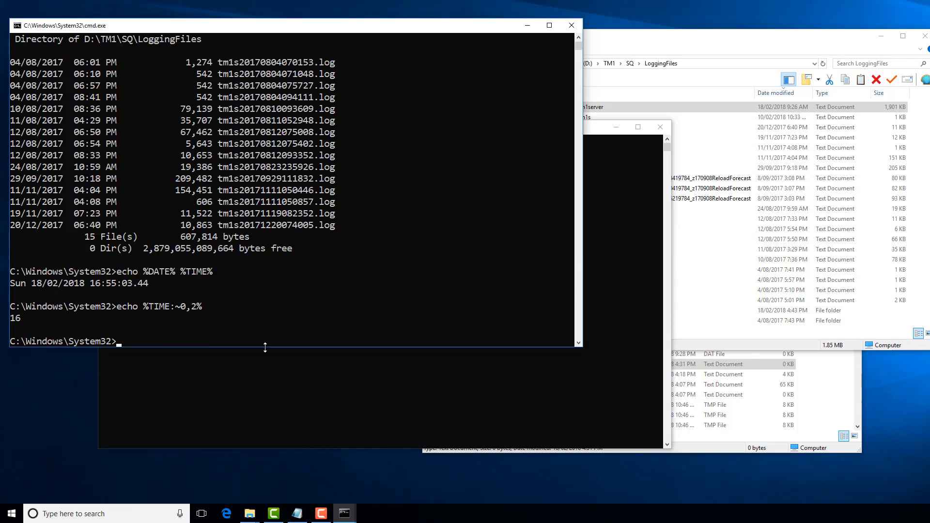
pyautogui.moveTo(175, 304)
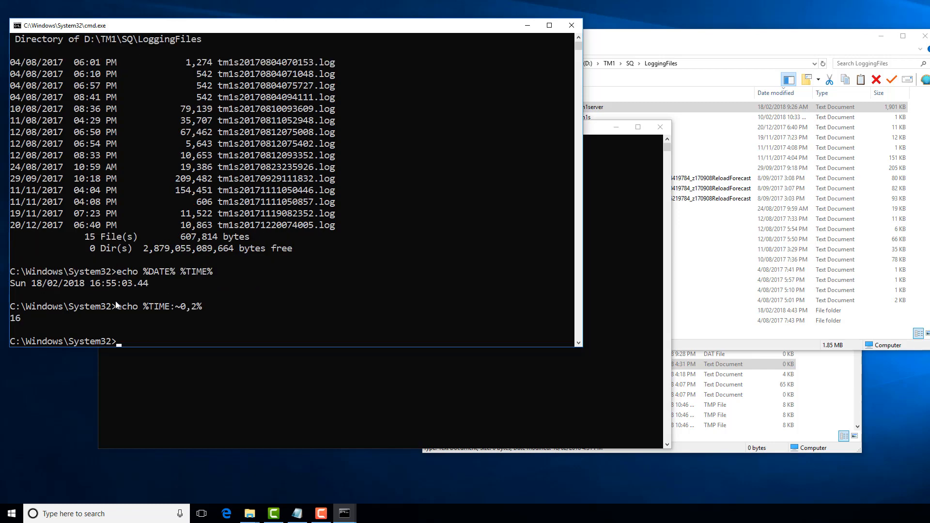
pyautogui.moveTo(98, 289)
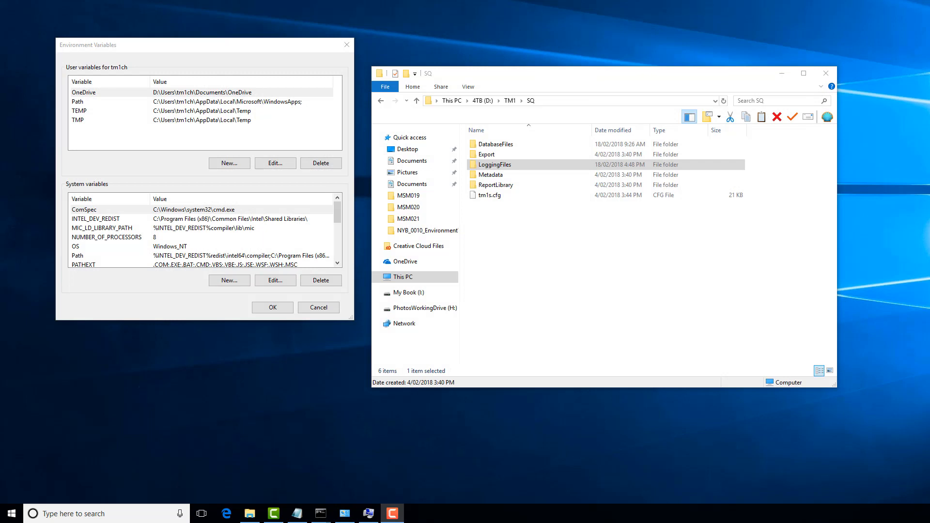
pyautogui.moveTo(173, 117)
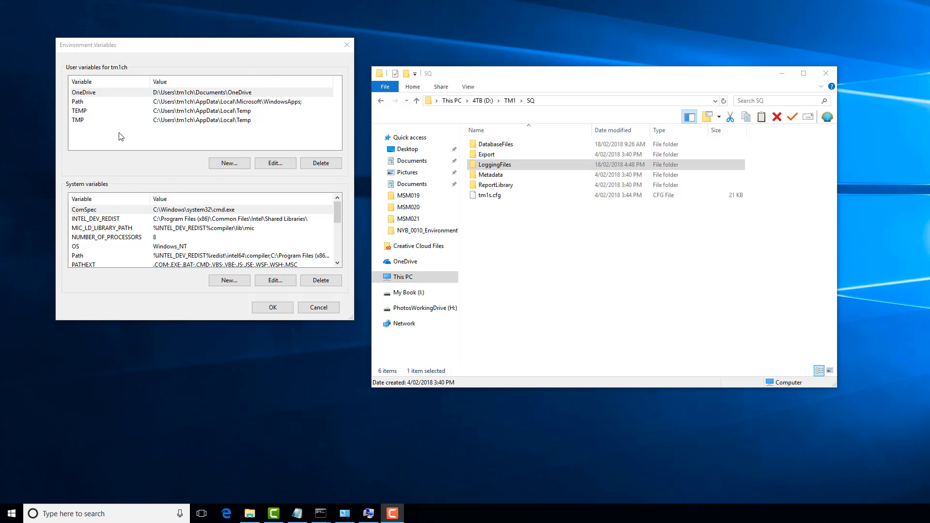
pyautogui.moveTo(138, 117)
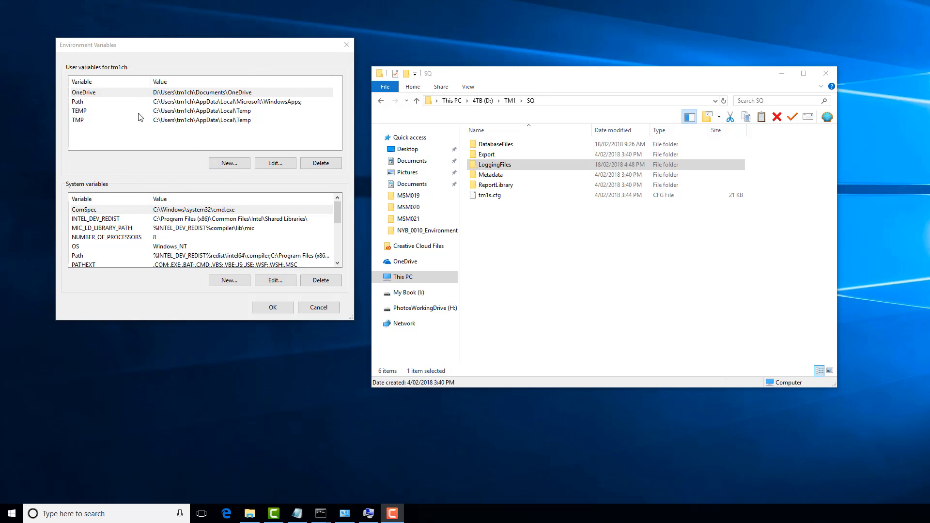
pyautogui.moveTo(258, 237)
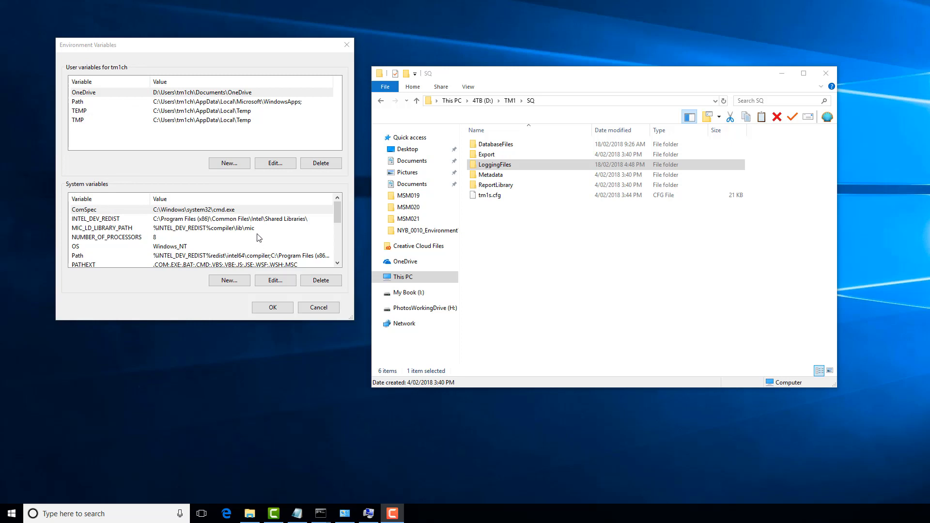
pyautogui.moveTo(172, 232)
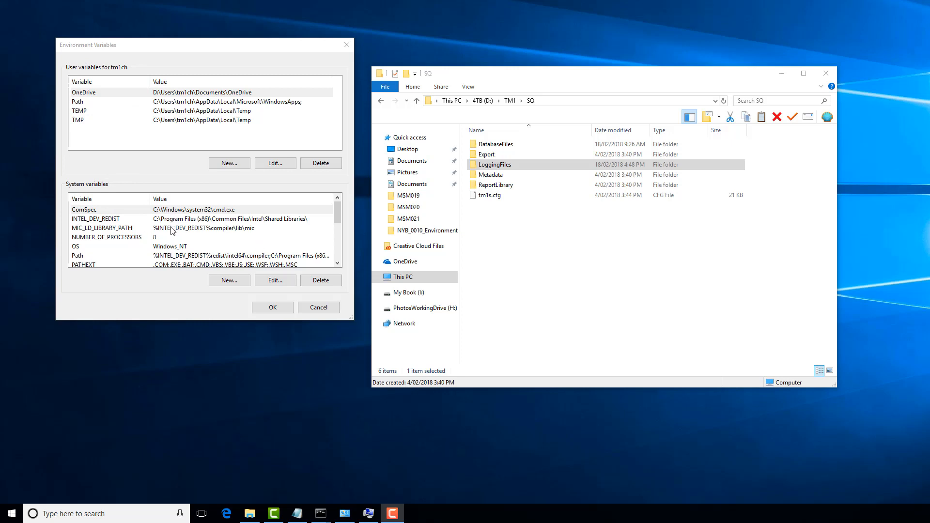
pyautogui.moveTo(236, 278)
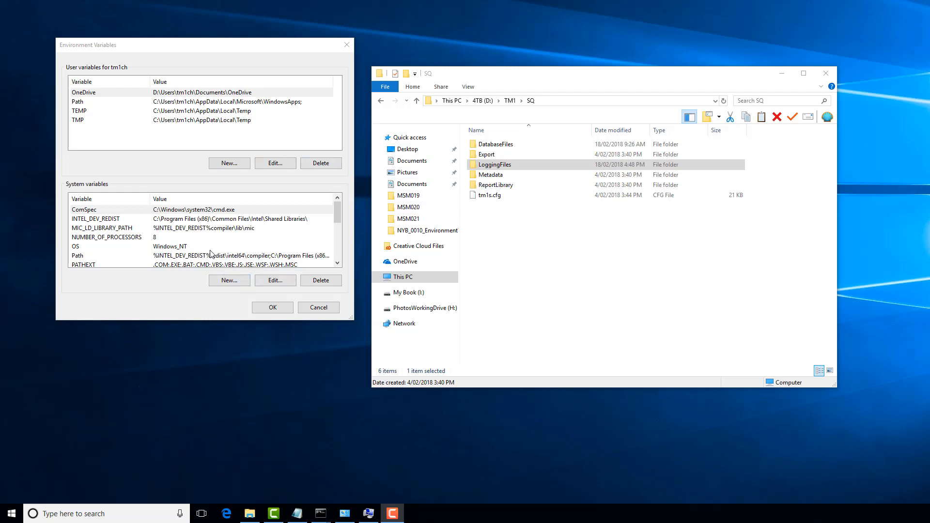
pyautogui.moveTo(152, 245)
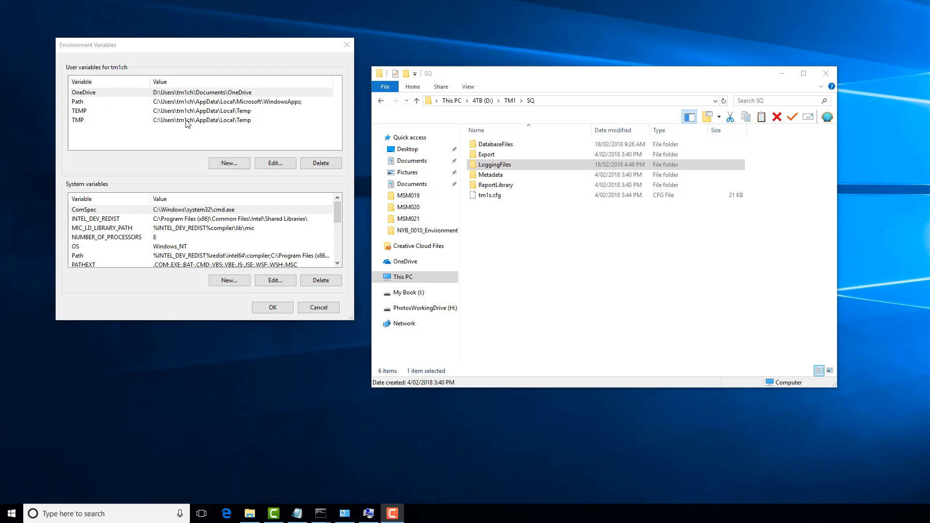
pyautogui.moveTo(260, 270)
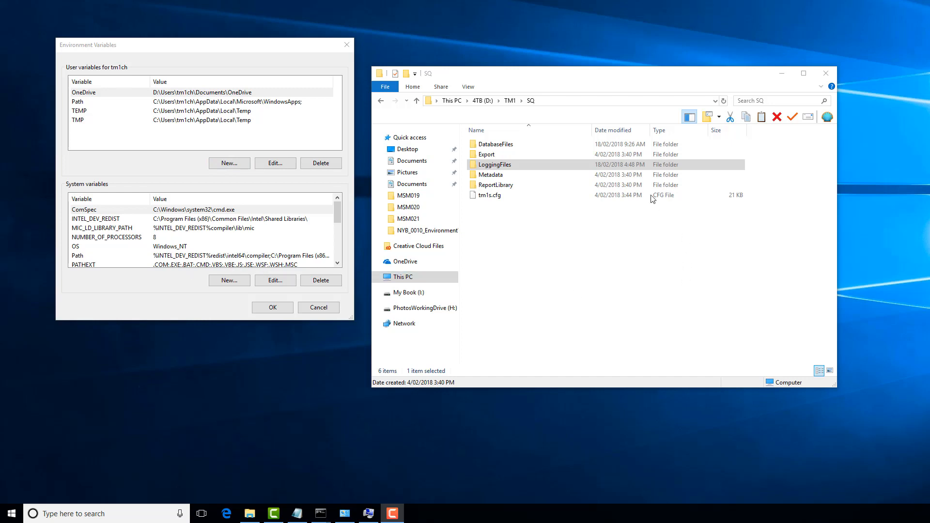
pyautogui.moveTo(544, 106)
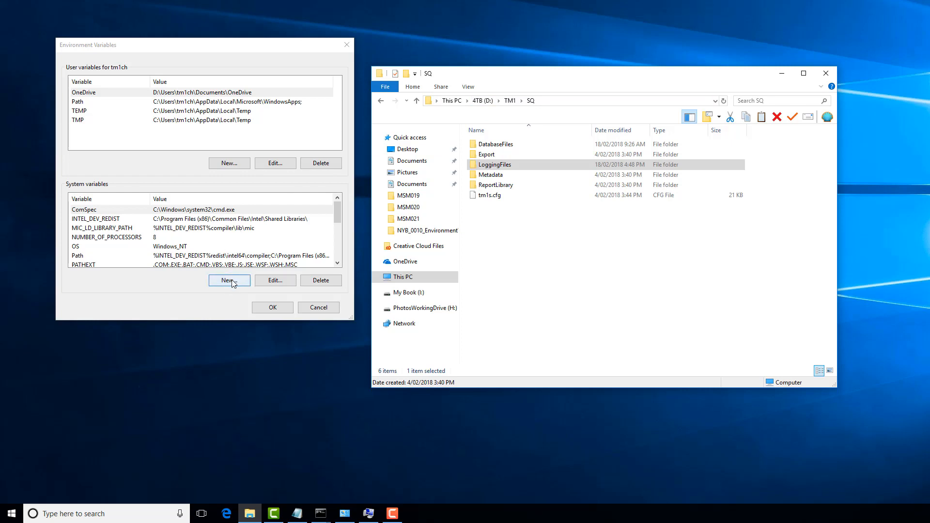
# Create system variable SQ with value D:\TM1\SQ and save the Environment Variables dialog
pyautogui.click(229, 280)
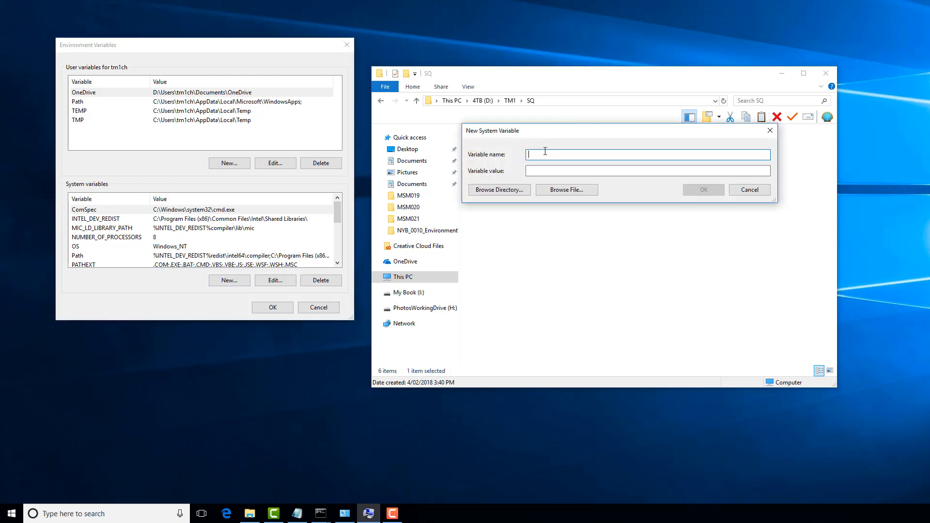
pyautogui.write('SQ')
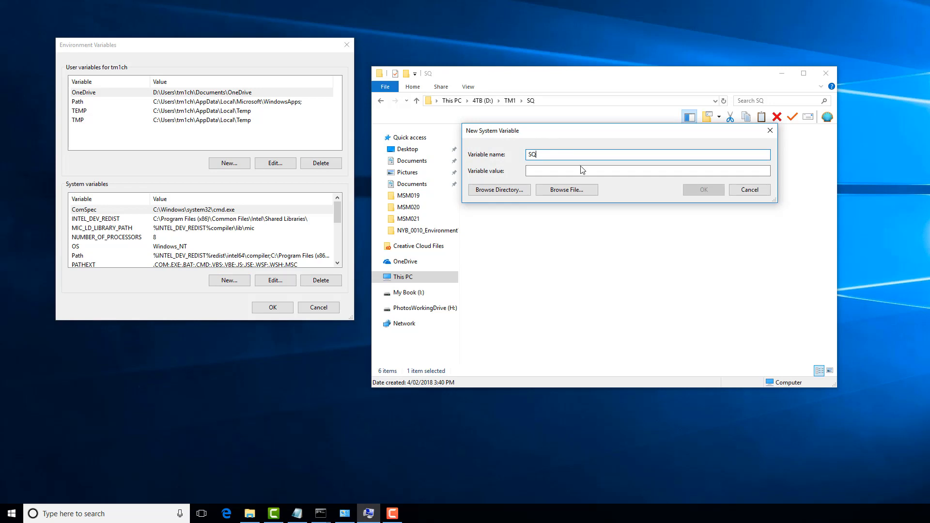
pyautogui.click(646, 170)
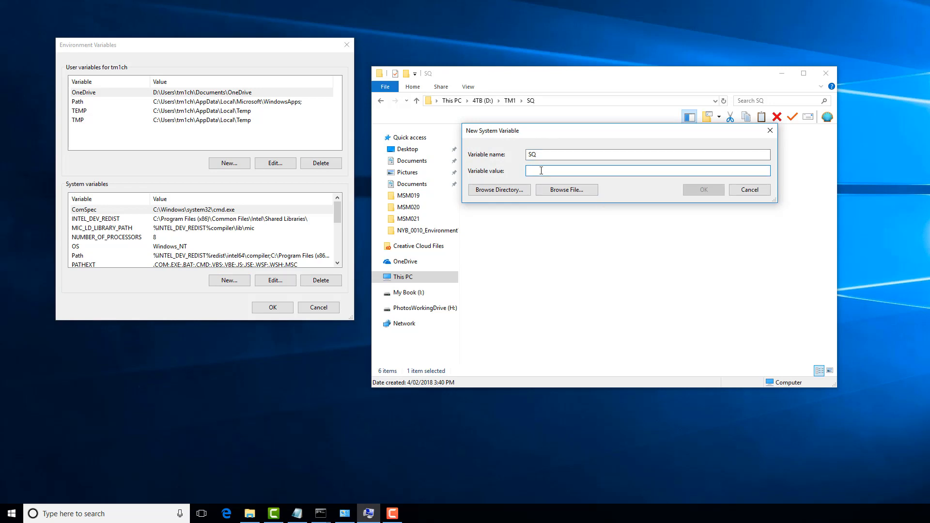
pyautogui.write('D:\\TM1\\SQ')
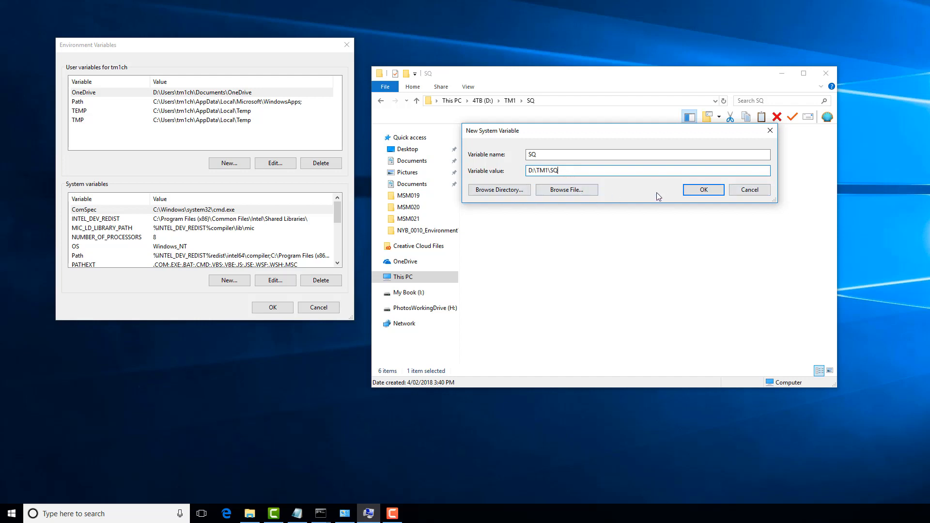
pyautogui.moveTo(704, 190)
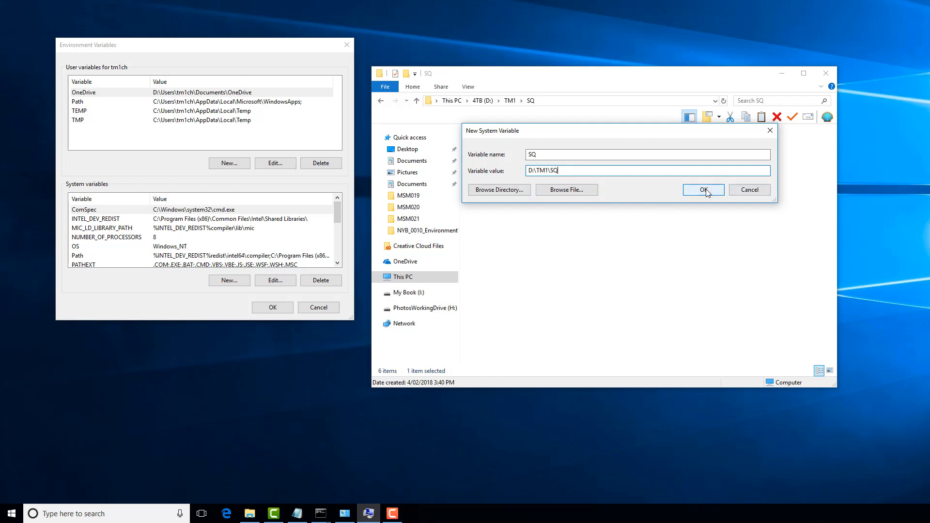
pyautogui.click(703, 189)
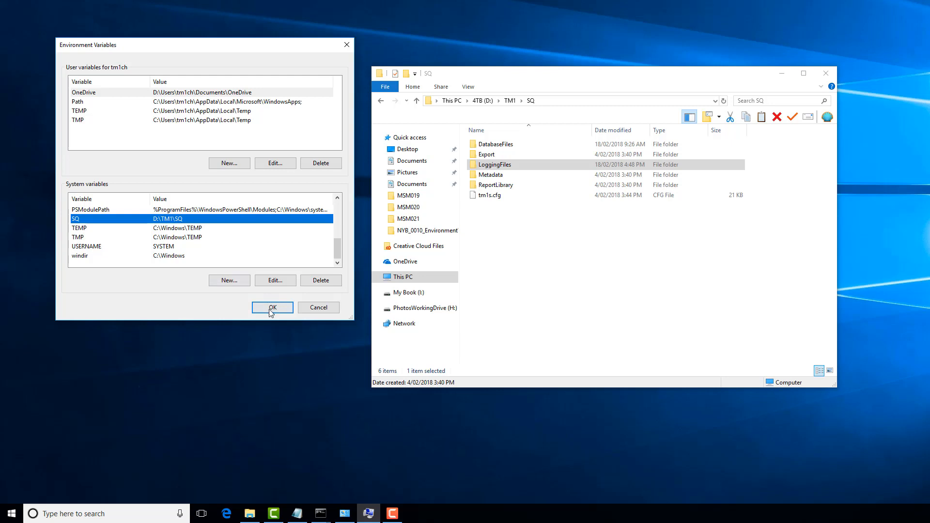
pyautogui.click(271, 307)
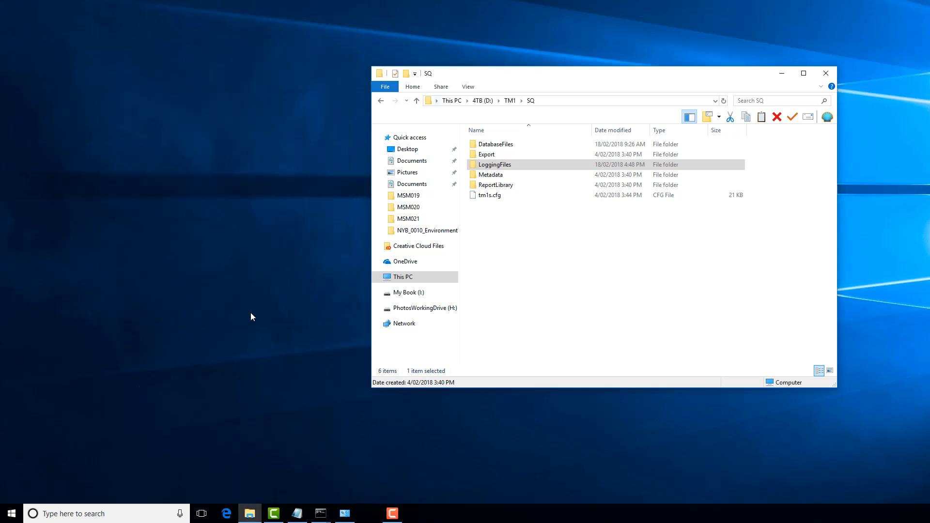
pyautogui.moveTo(524, 149)
pyautogui.write('%')
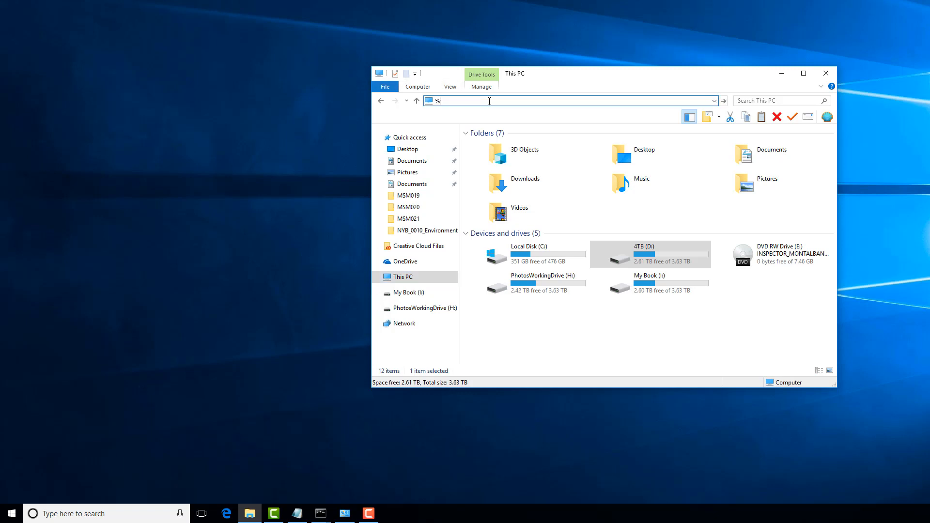
# Enter %SQ% in the File Explorer address bar to open D:\TM1\SQ
pyautogui.write('SQ%')
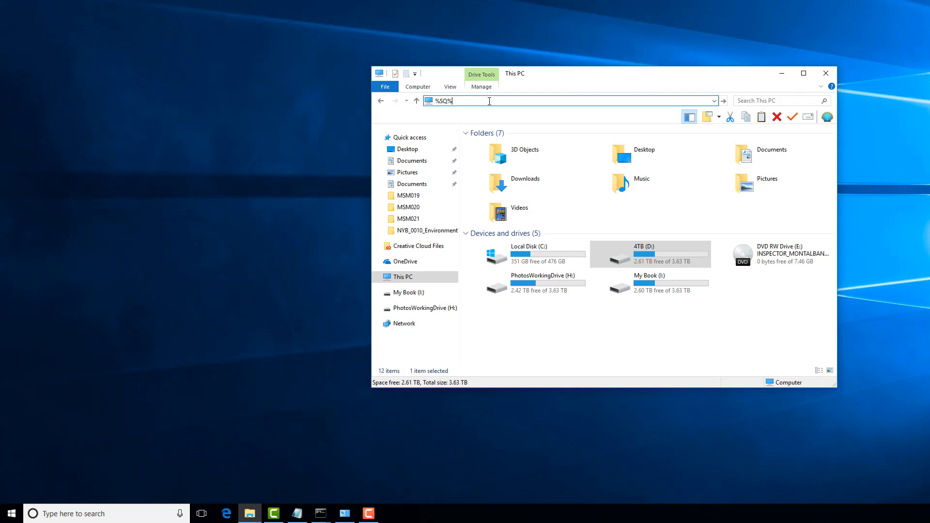
pyautogui.press('enter')
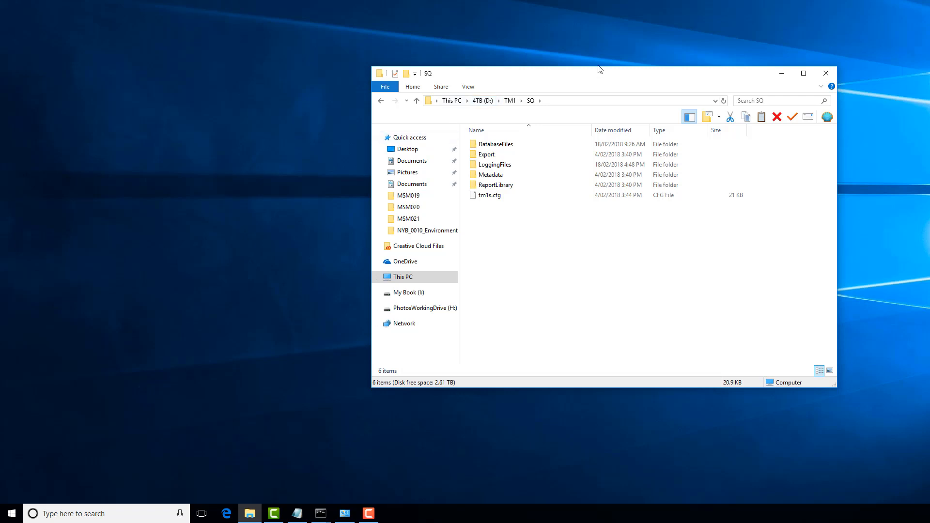
pyautogui.moveTo(587, 99)
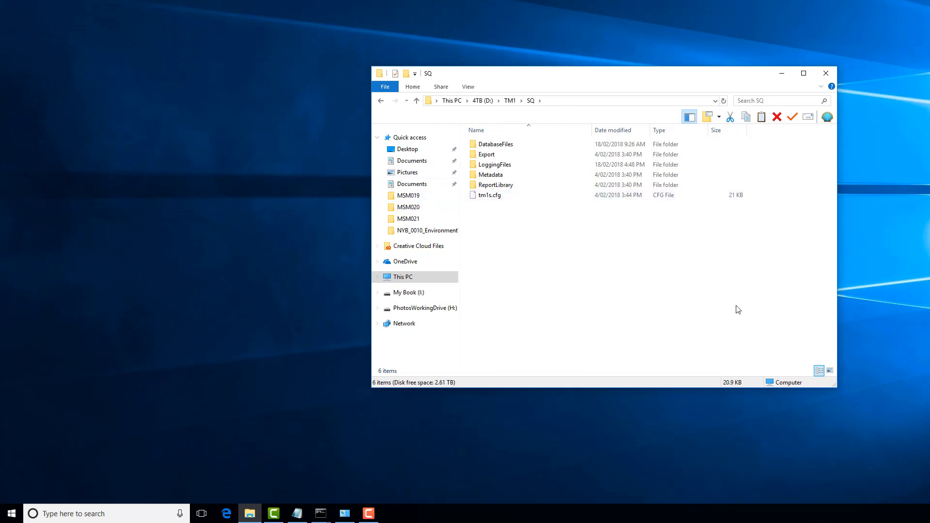
pyautogui.moveTo(755, 306)
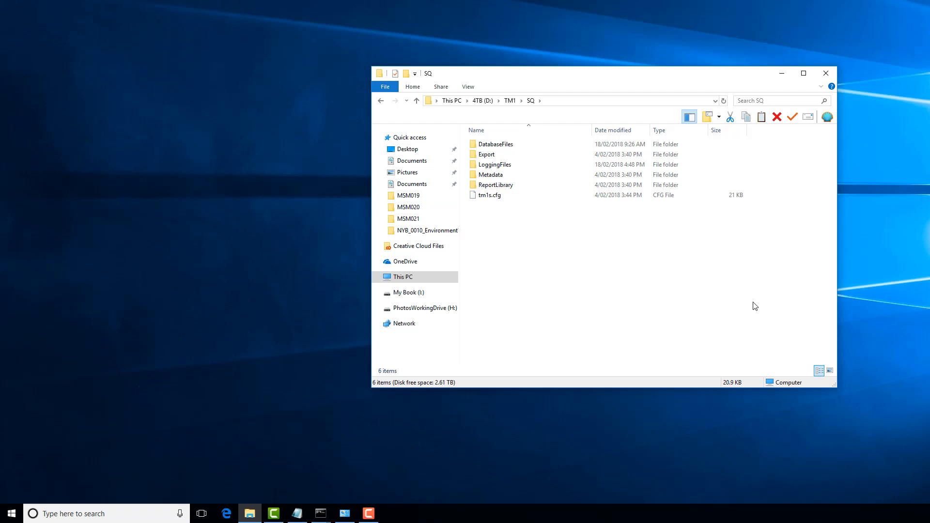
pyautogui.moveTo(587, 254)
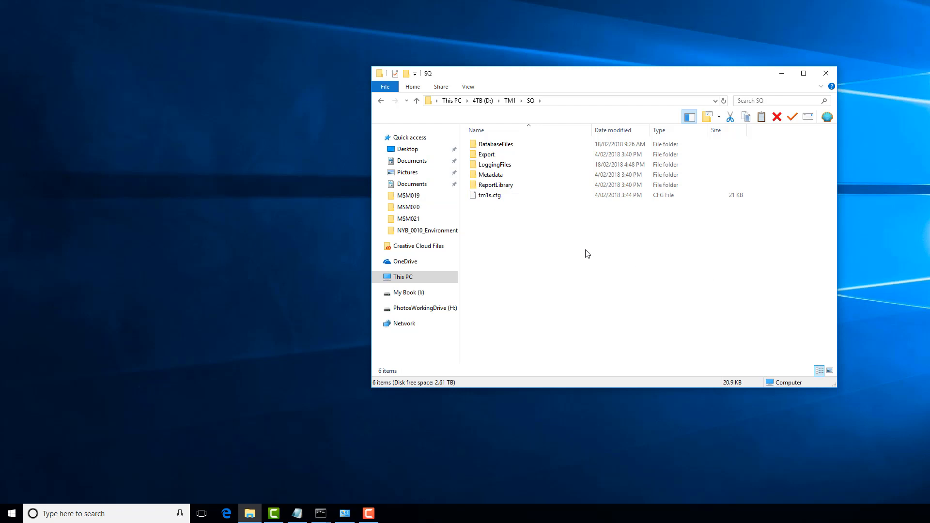